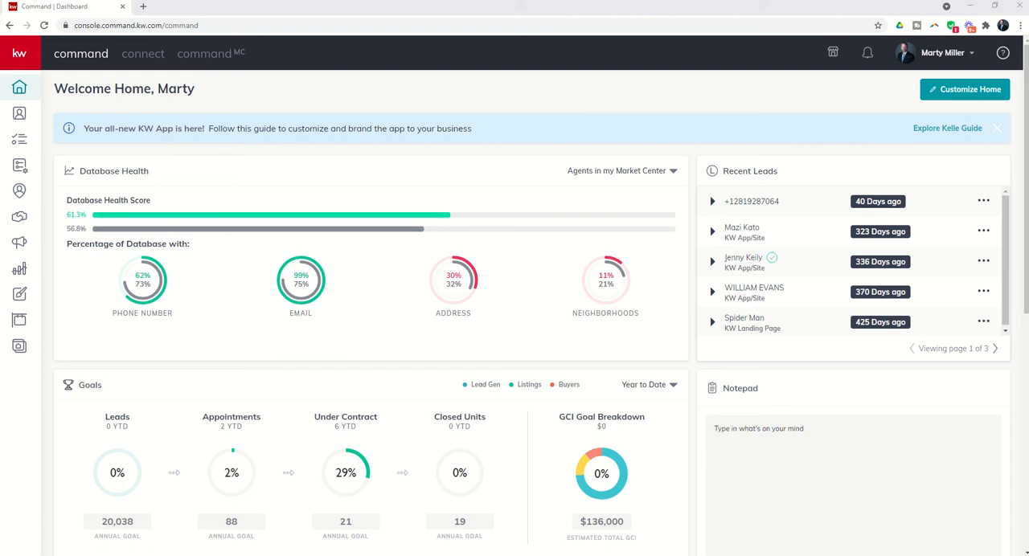
pyautogui.moveTo(20, 190)
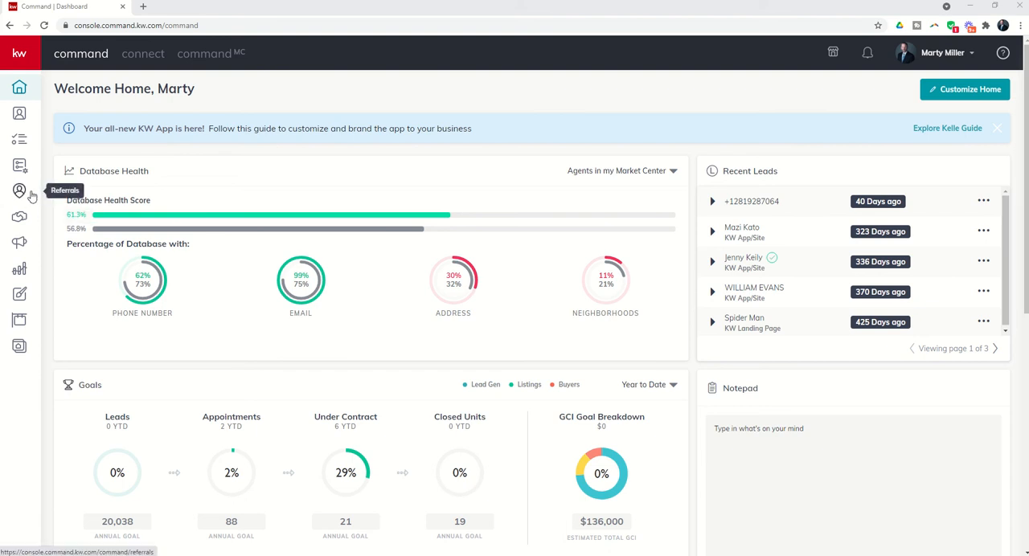
pyautogui.moveTo(20, 189)
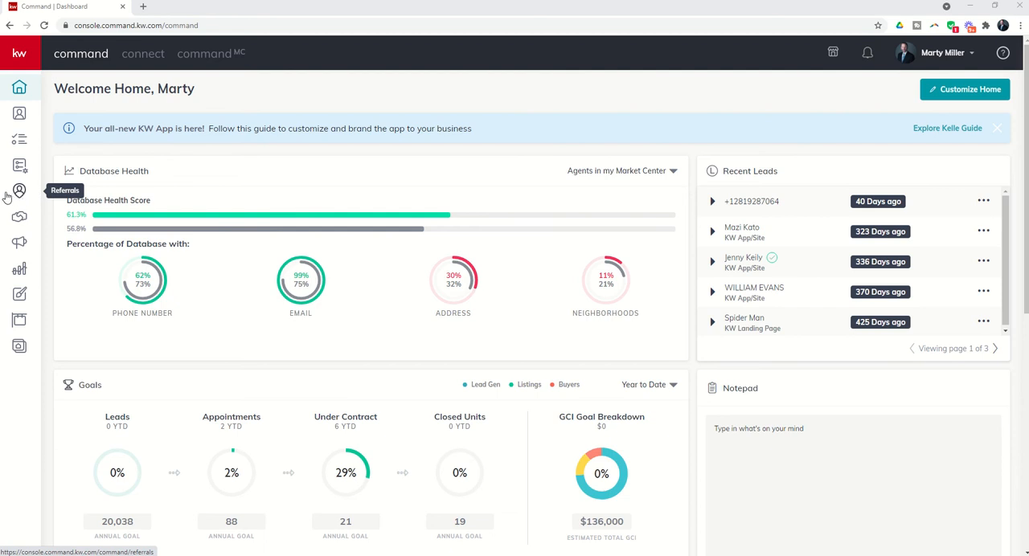
pyautogui.moveTo(19, 192)
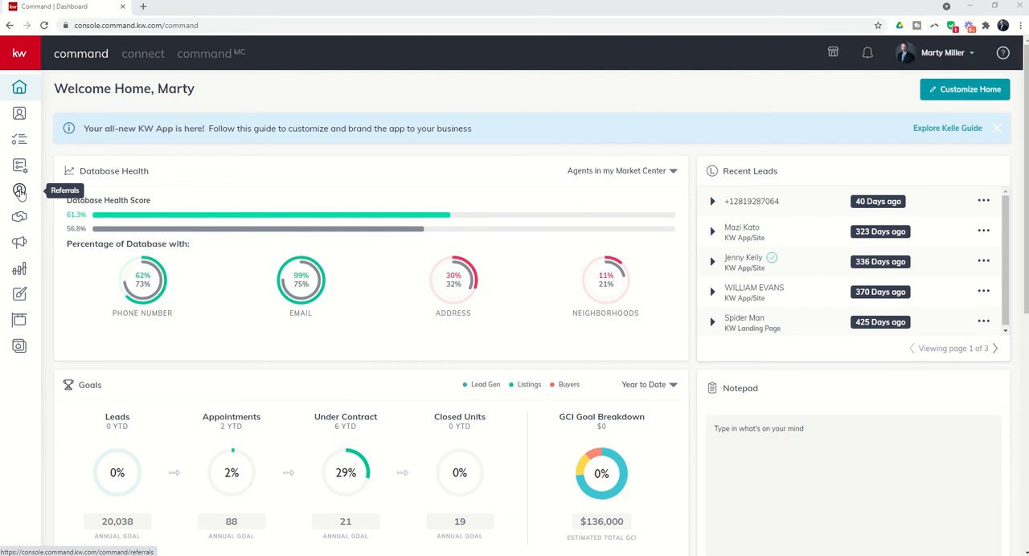
# Enter the Referrals applet from the left sidebar of the home dashboard.
pyautogui.click(20, 192)
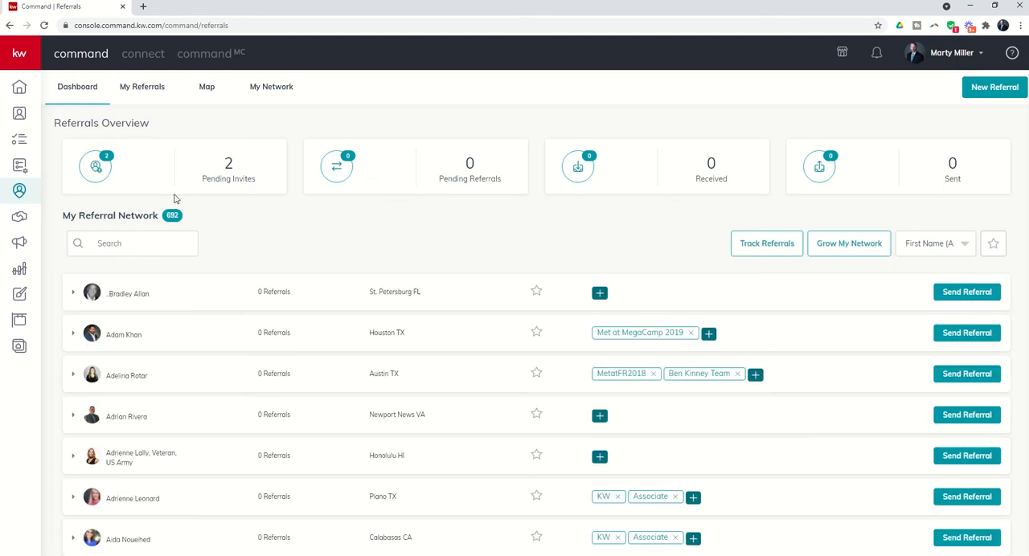
pyautogui.moveTo(160, 154)
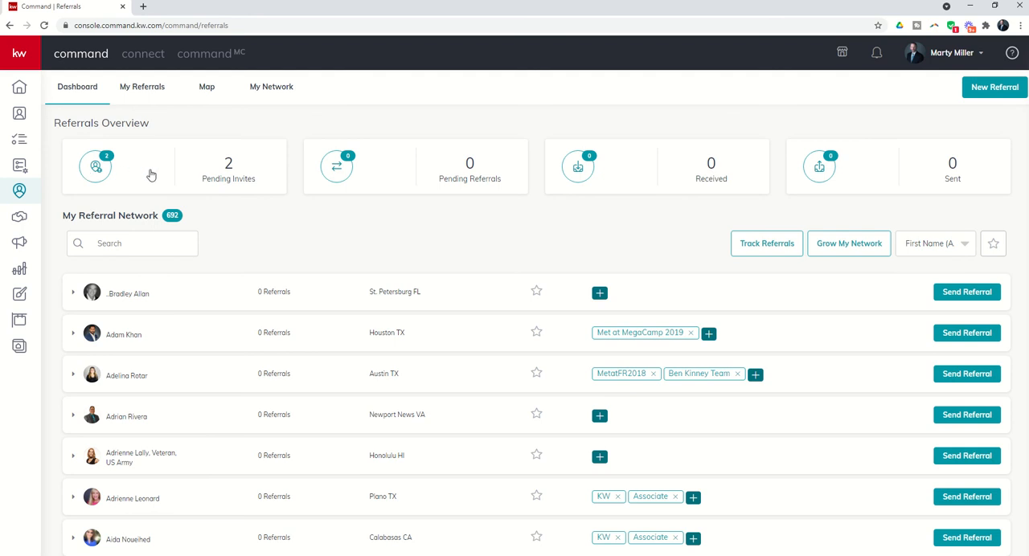
pyautogui.moveTo(868, 173)
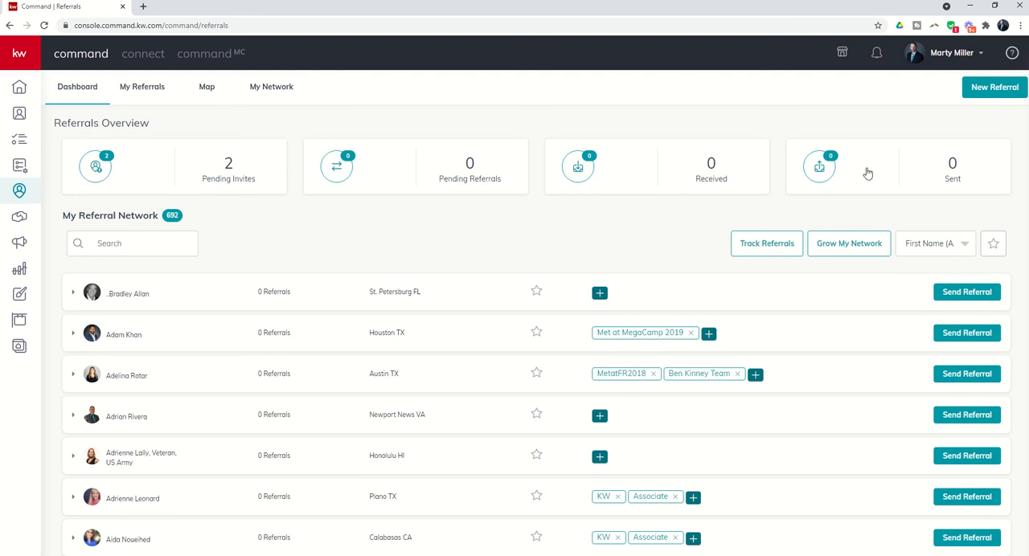
pyautogui.moveTo(200, 192)
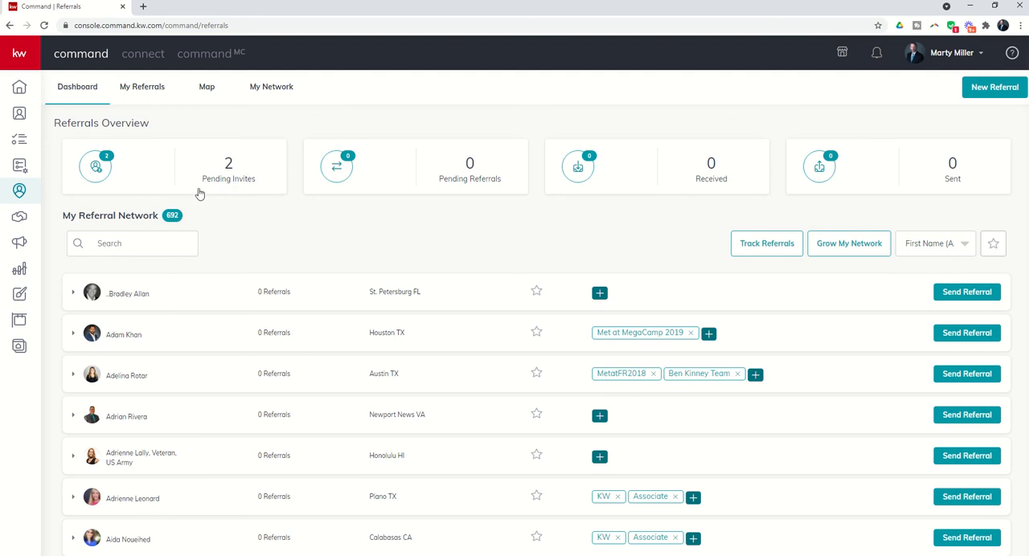
pyautogui.moveTo(213, 170)
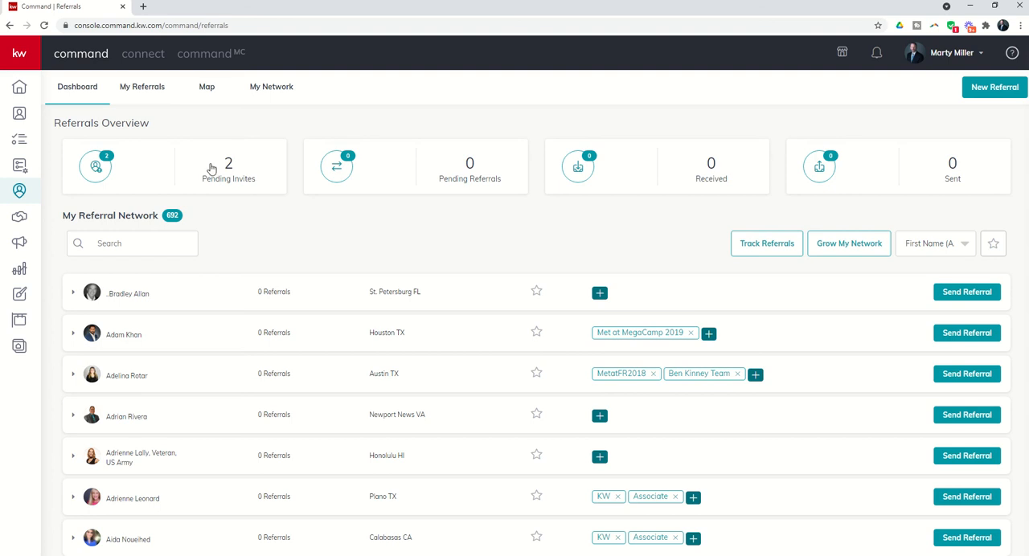
pyautogui.moveTo(338, 217)
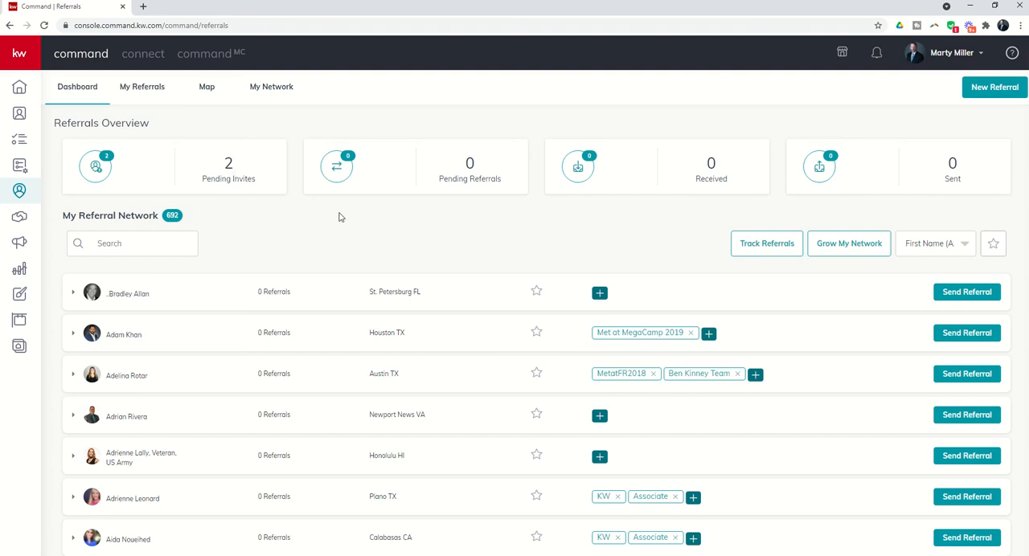
pyautogui.moveTo(1000, 97)
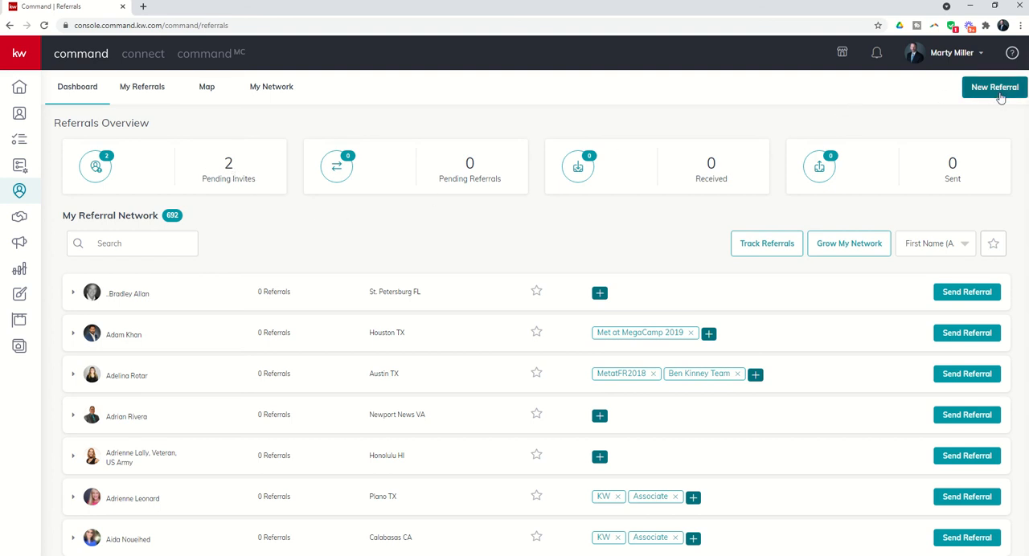
pyautogui.moveTo(994, 87)
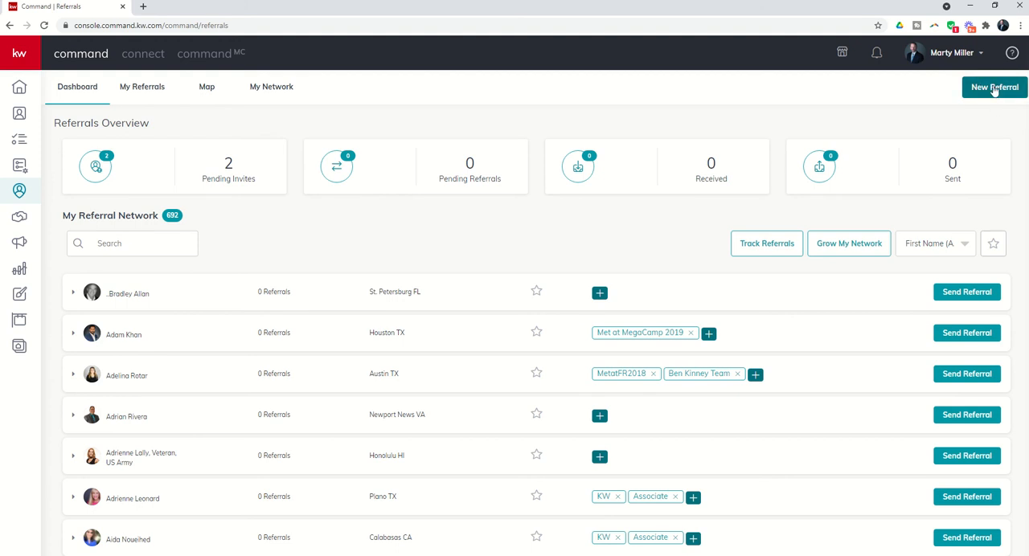
pyautogui.moveTo(992, 96)
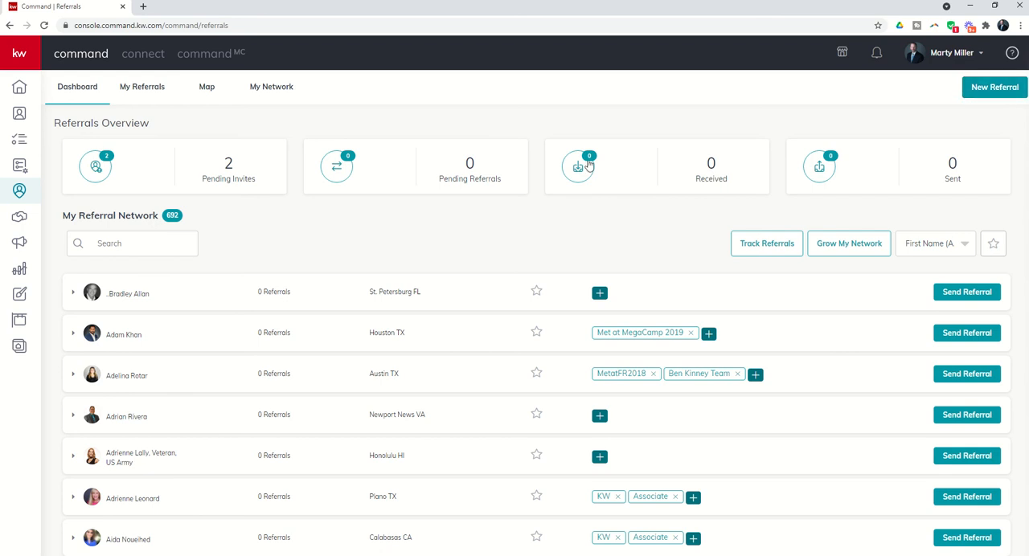
pyautogui.moveTo(196, 157)
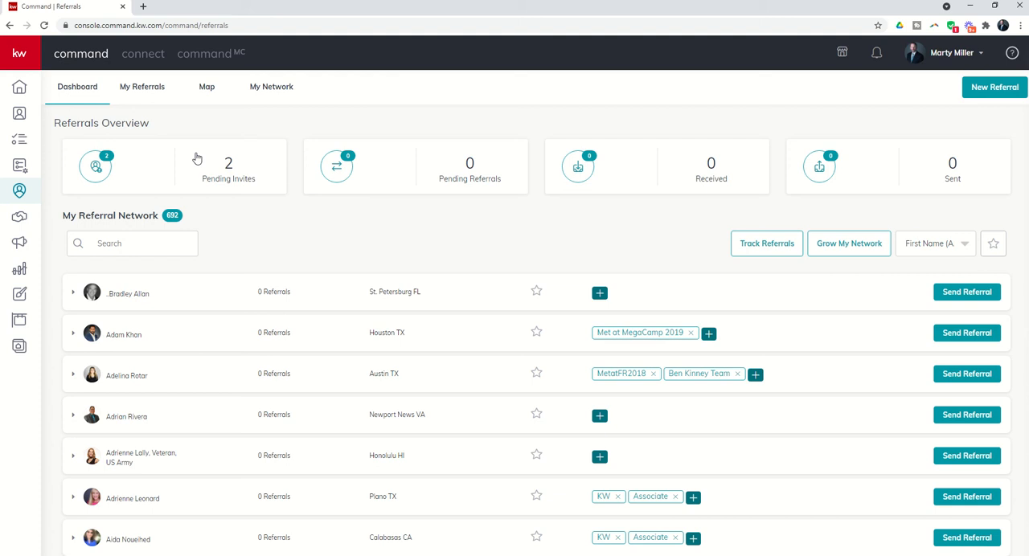
pyautogui.moveTo(225, 176)
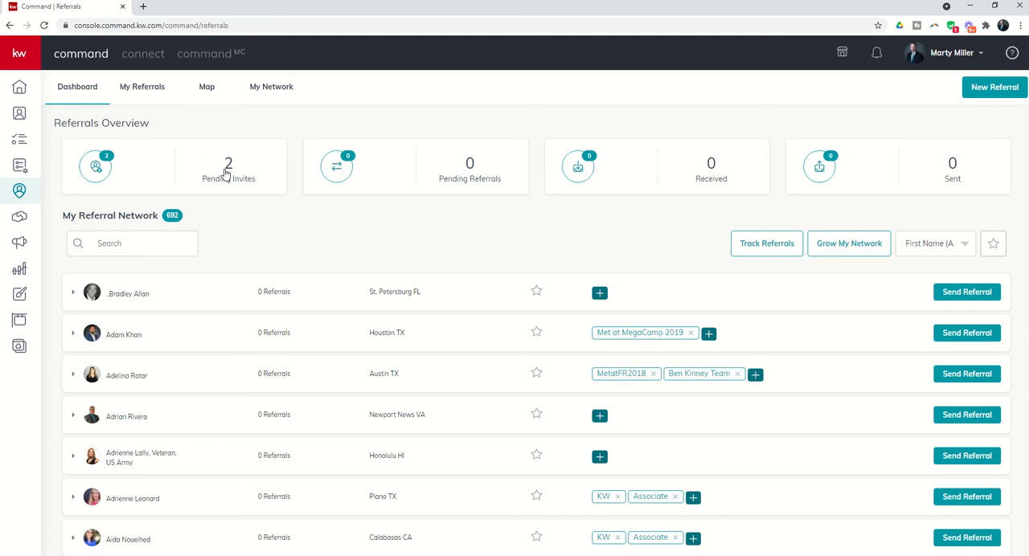
# Show the two inbound invitations via the Pending Invites overview card.
pyautogui.click(229, 167)
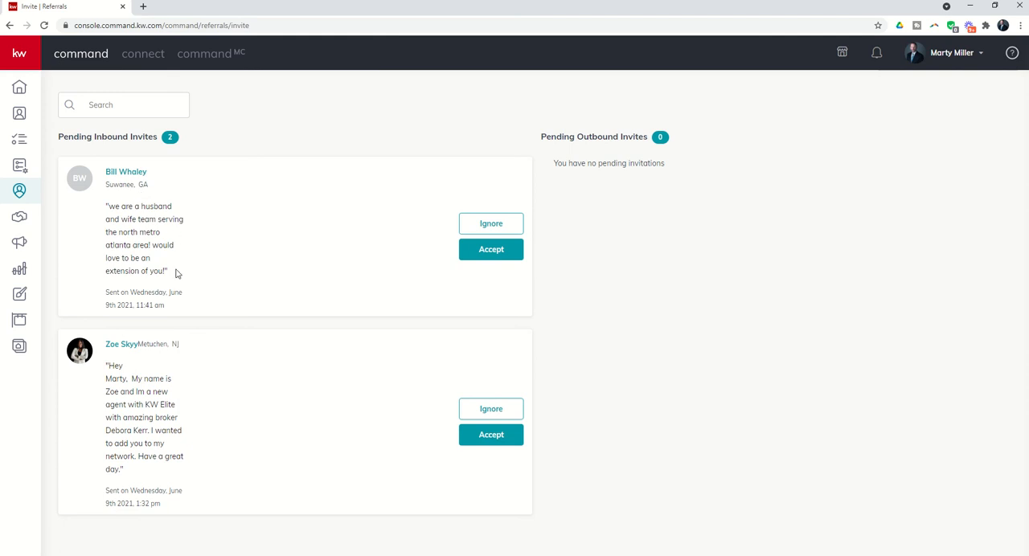
pyautogui.moveTo(184, 215)
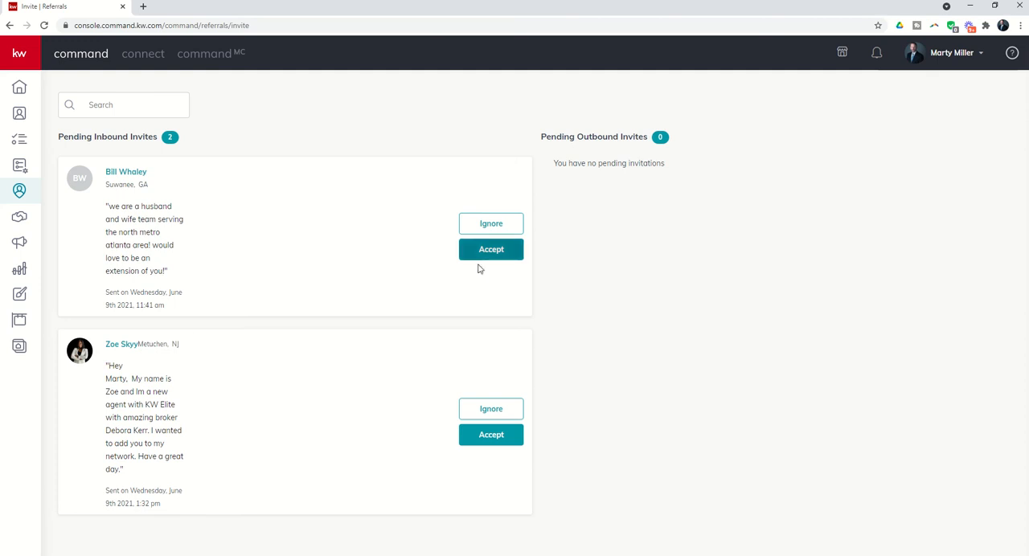
# Accept both inbound network invitations so no pending invites remain.
pyautogui.click(490, 249)
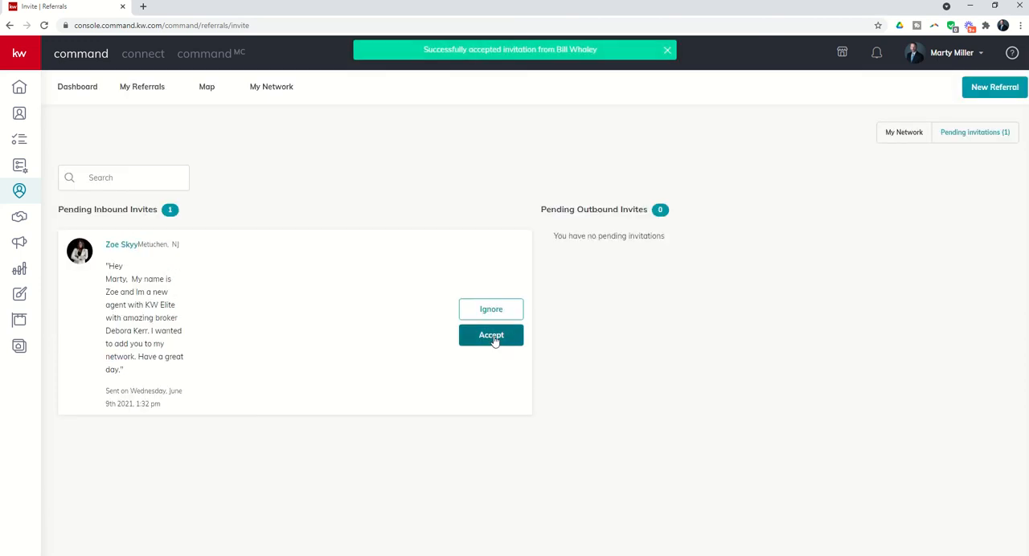
pyautogui.click(490, 334)
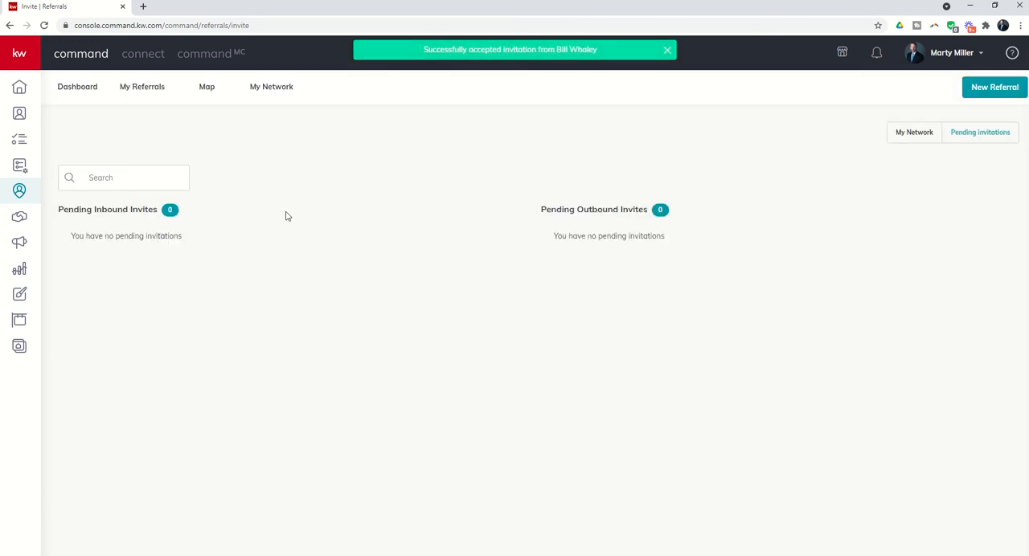
pyautogui.moveTo(191, 127)
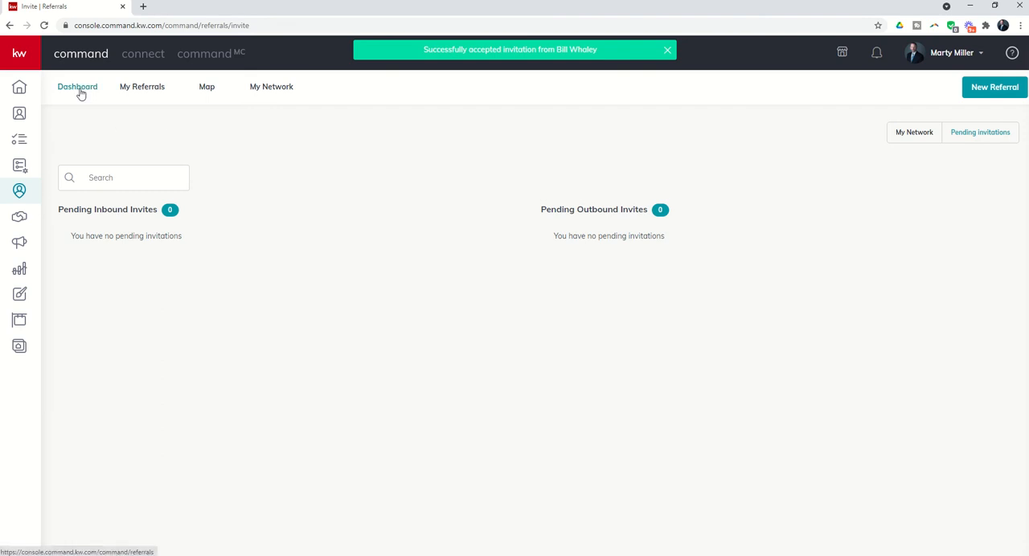
# Return to the overview and view the full network list, now 694 agents.
pyautogui.click(77, 87)
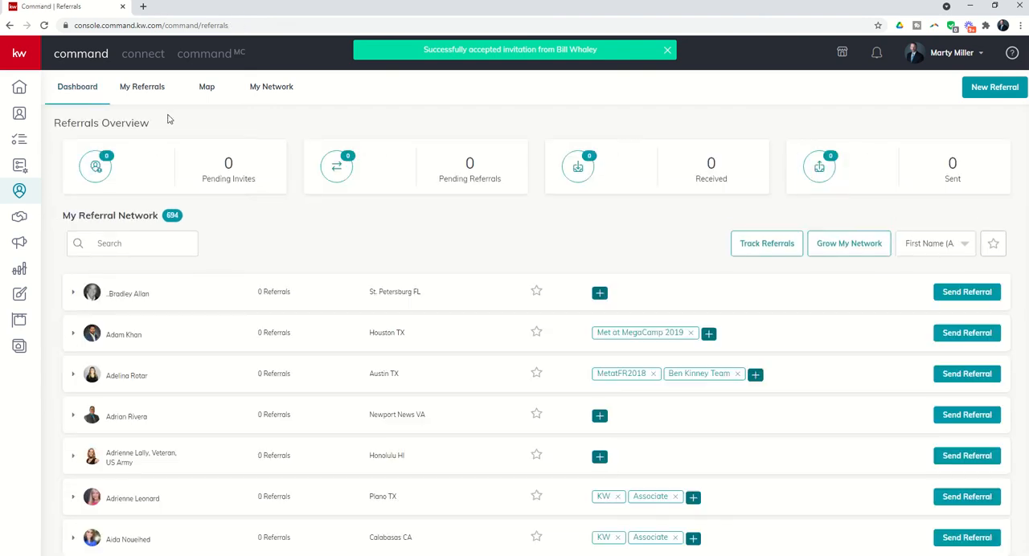
pyautogui.click(665, 48)
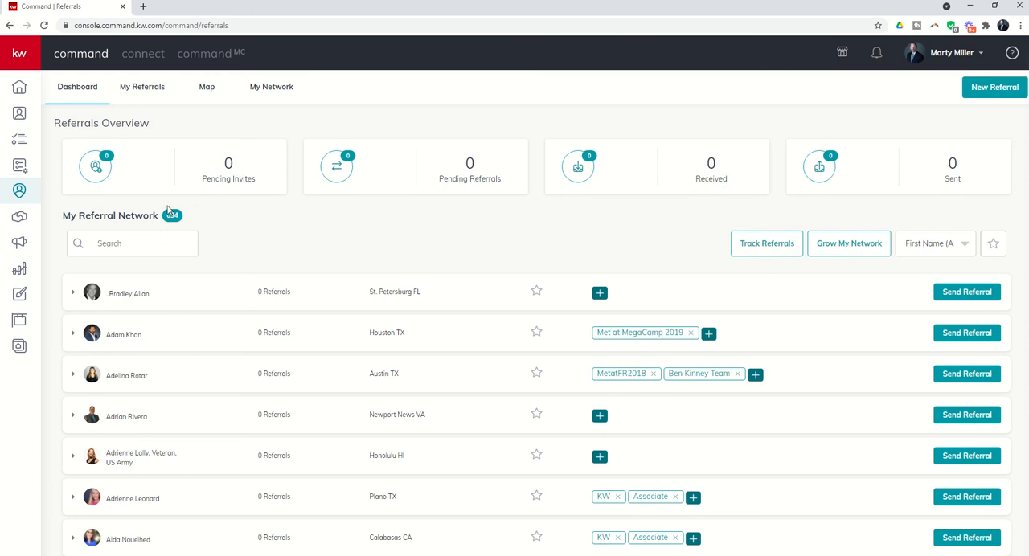
pyautogui.moveTo(205, 218)
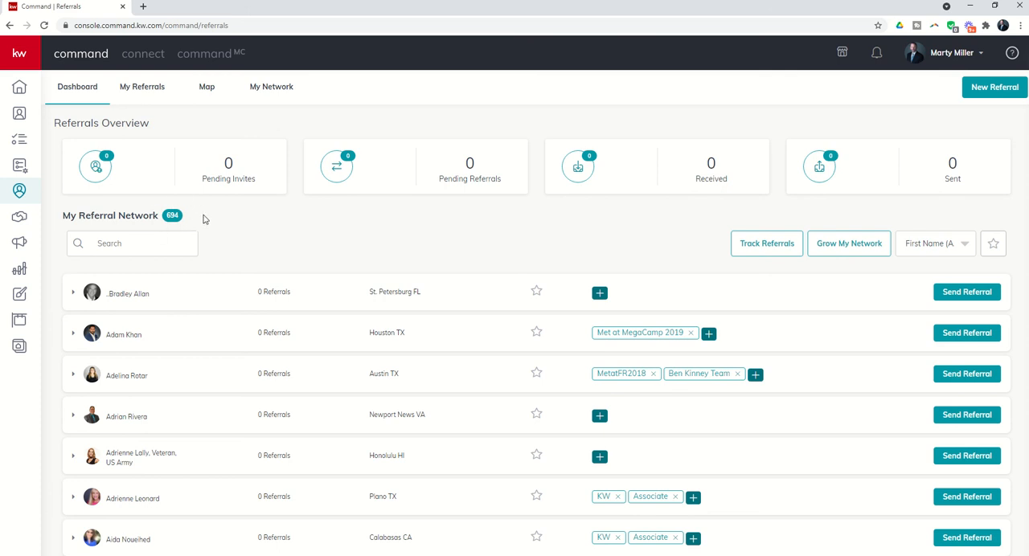
pyautogui.moveTo(219, 296)
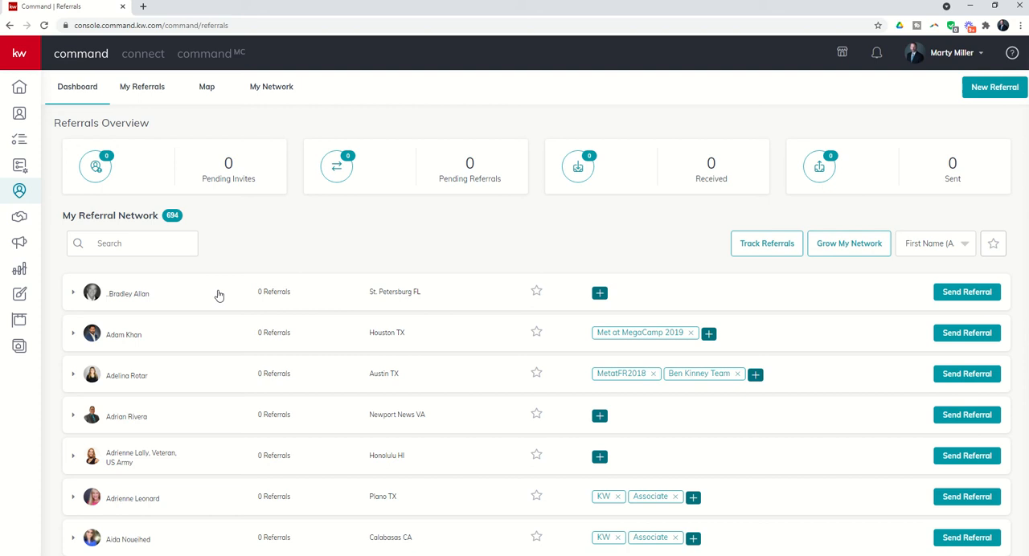
pyautogui.scroll(-3)
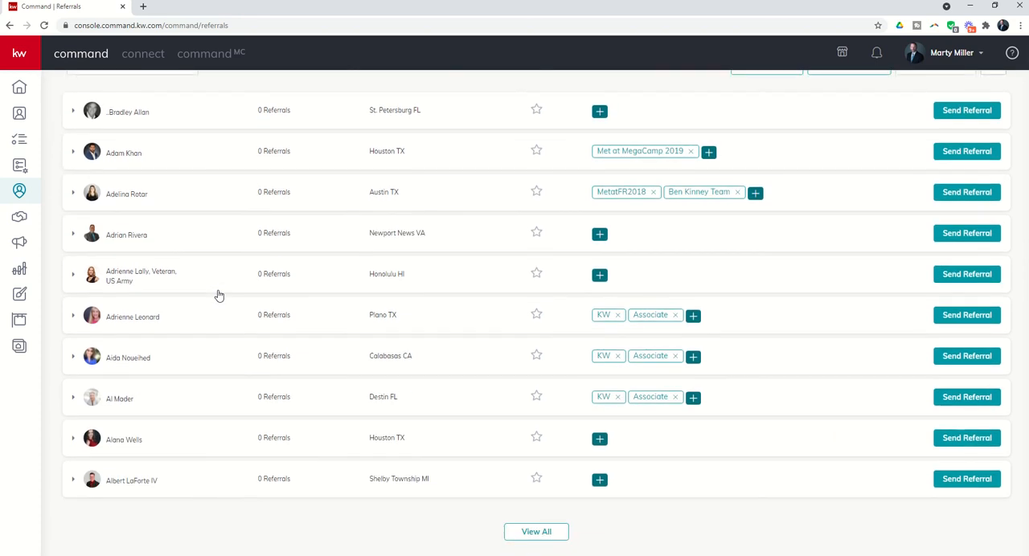
pyautogui.click(537, 530)
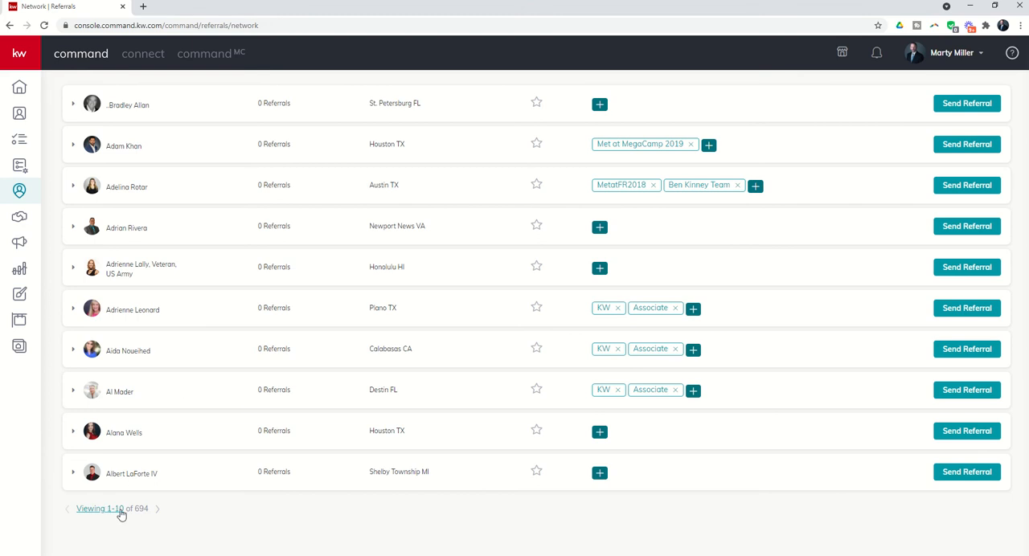
pyautogui.click(98, 508)
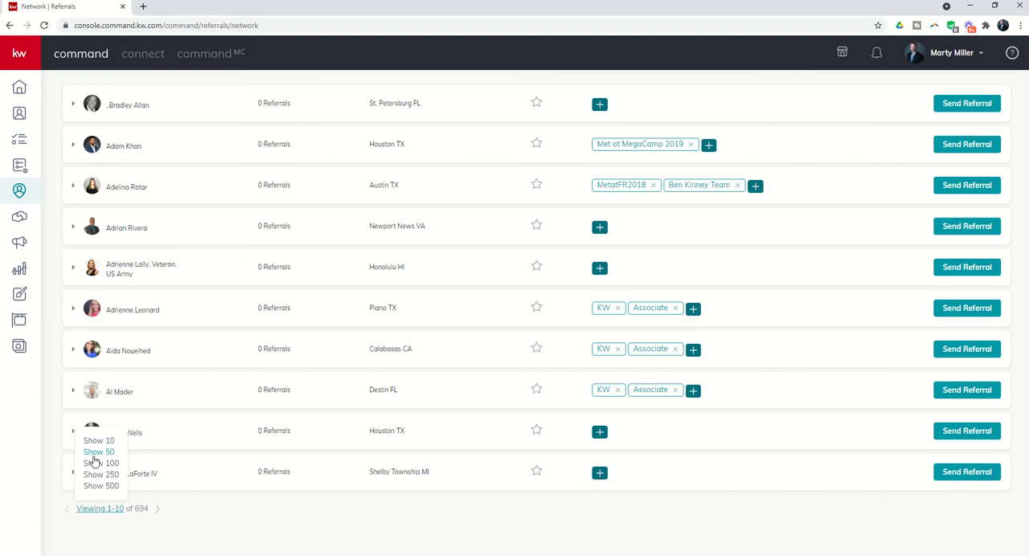
pyautogui.moveTo(104, 474)
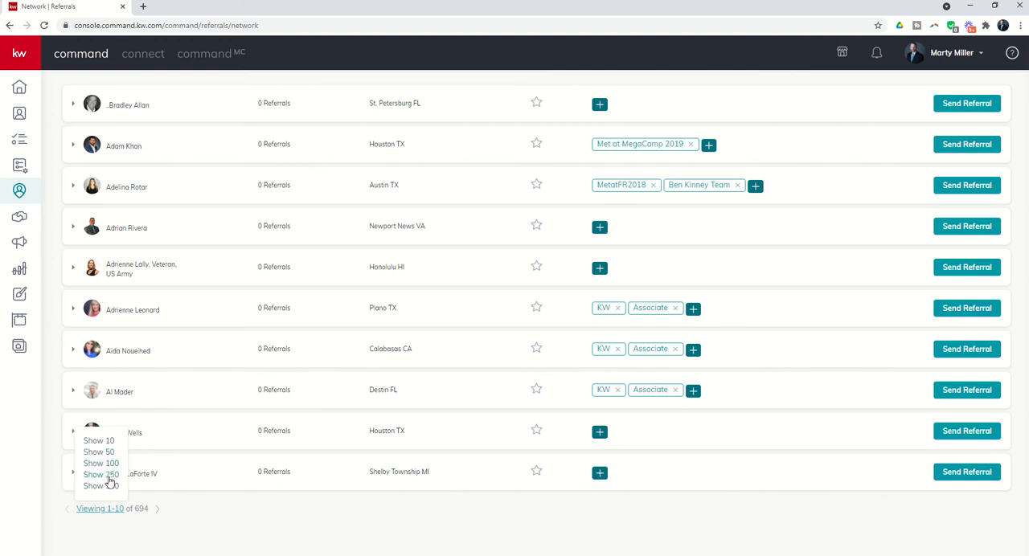
pyautogui.moveTo(135, 441)
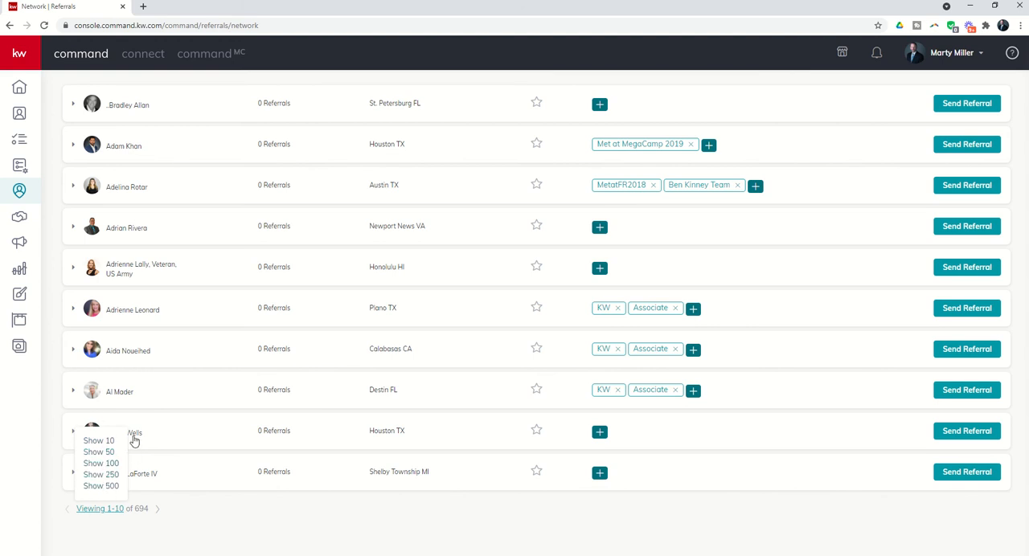
pyautogui.moveTo(206, 193)
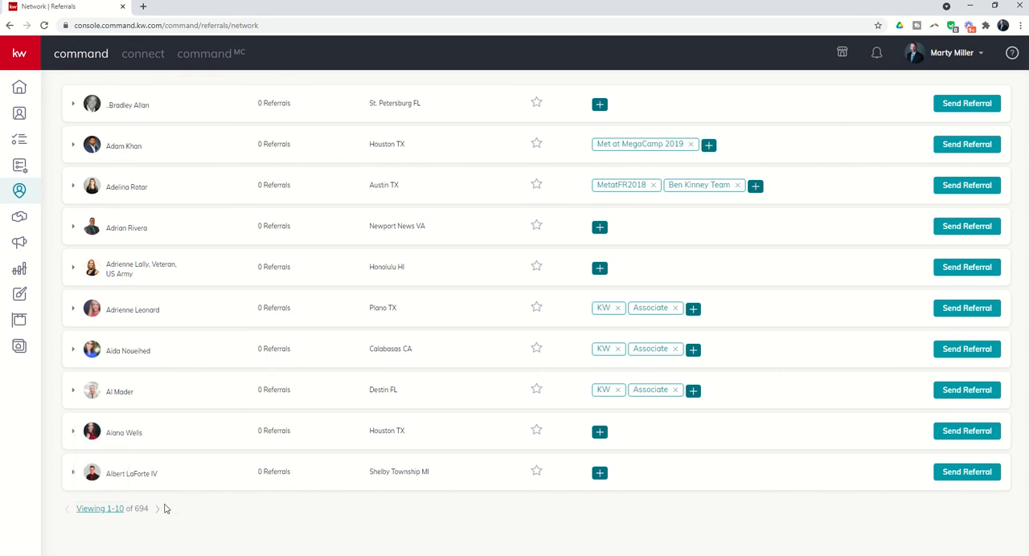
pyautogui.moveTo(183, 367)
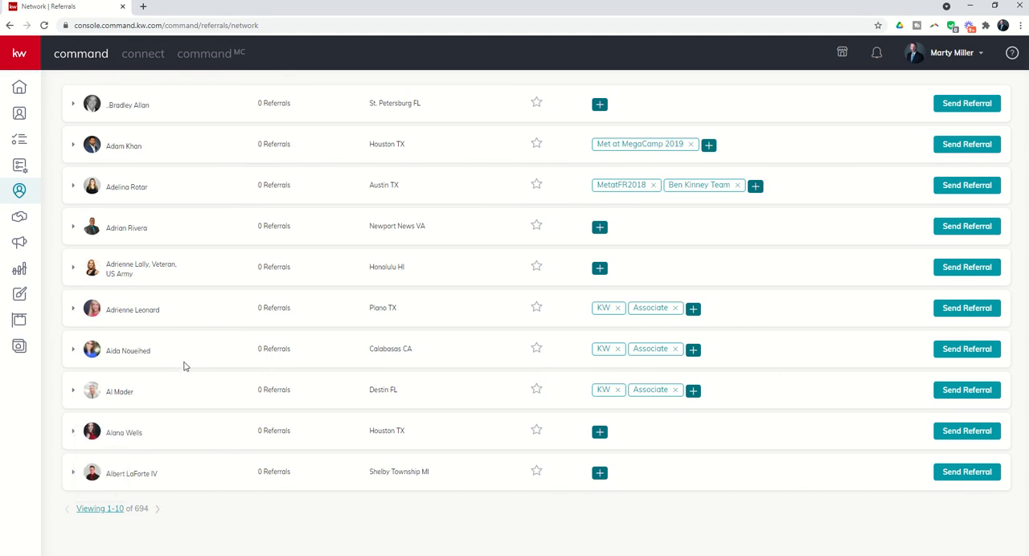
pyautogui.moveTo(161, 307)
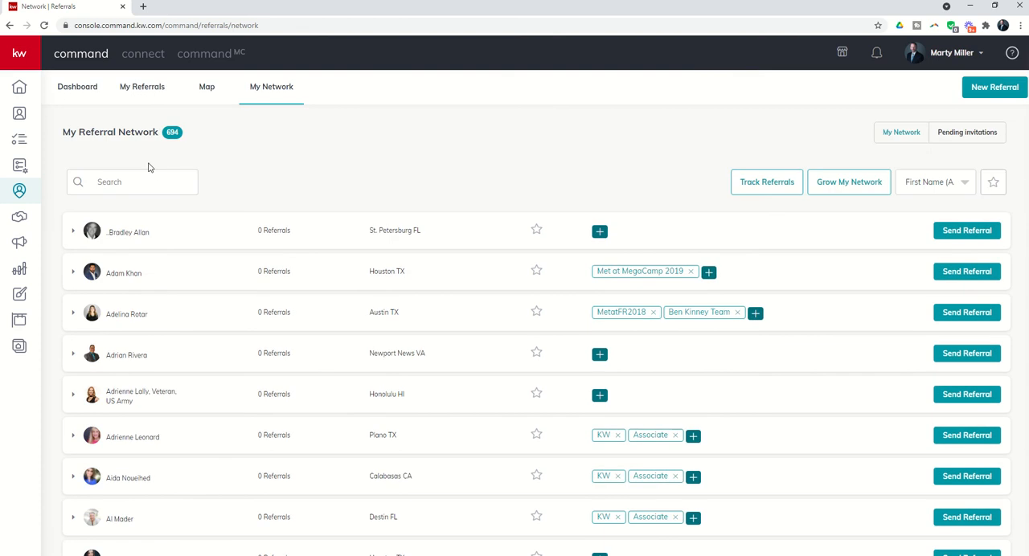
pyautogui.write('MI')
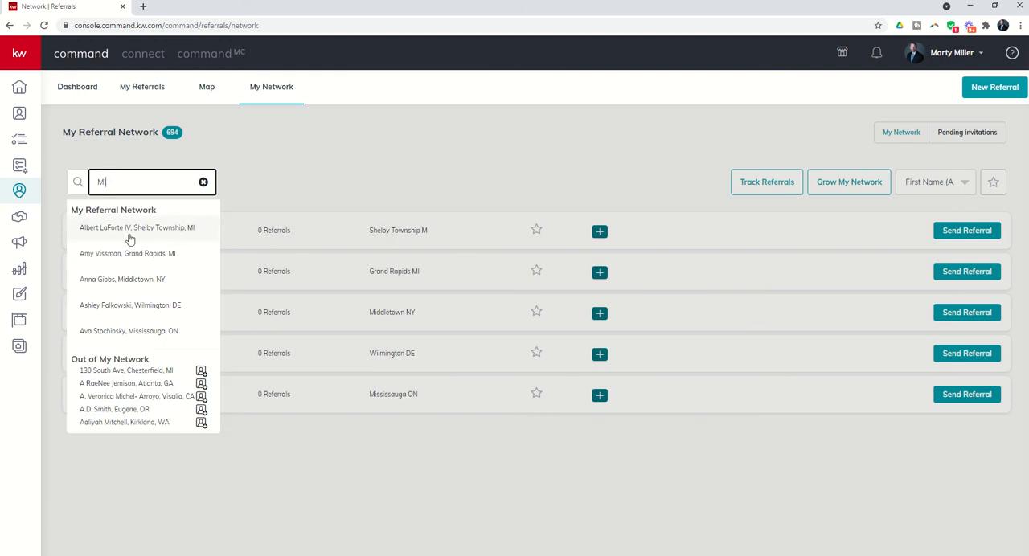
pyautogui.moveTo(180, 228)
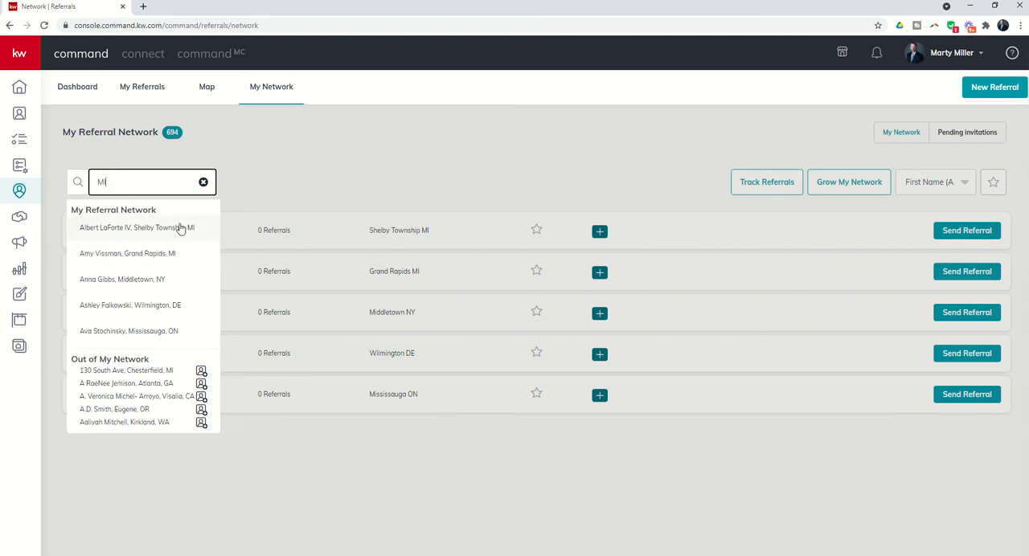
pyautogui.moveTo(146, 254)
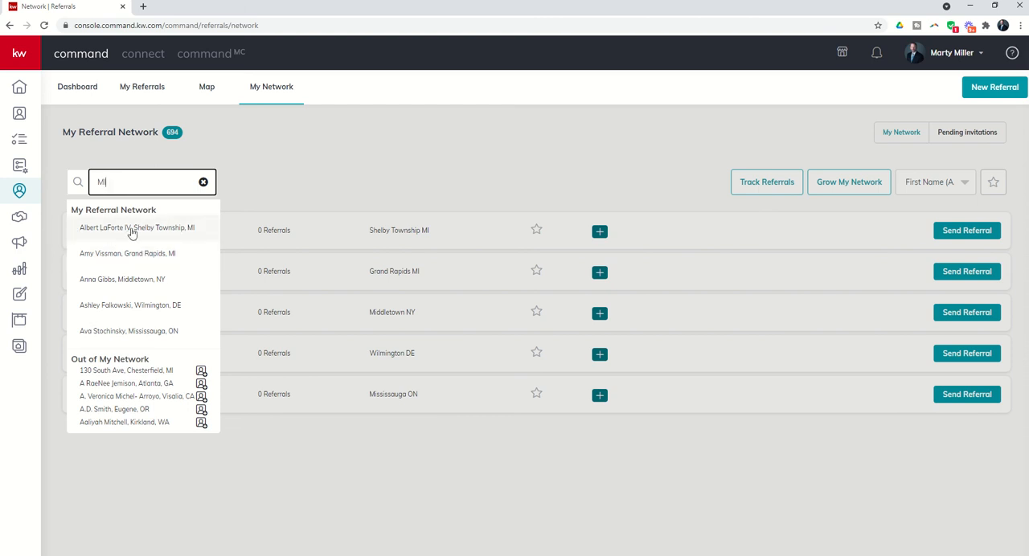
pyautogui.moveTo(119, 231)
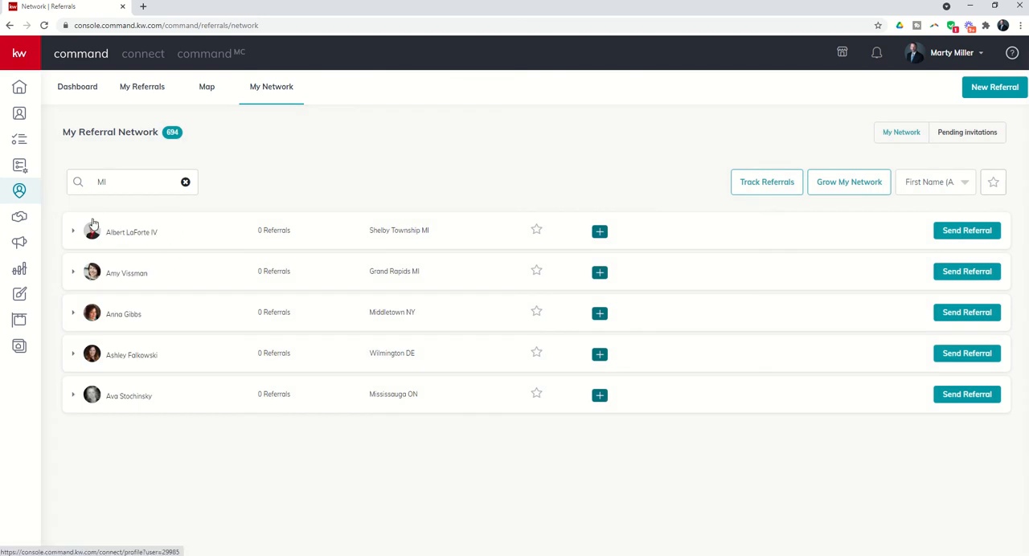
pyautogui.click(131, 231)
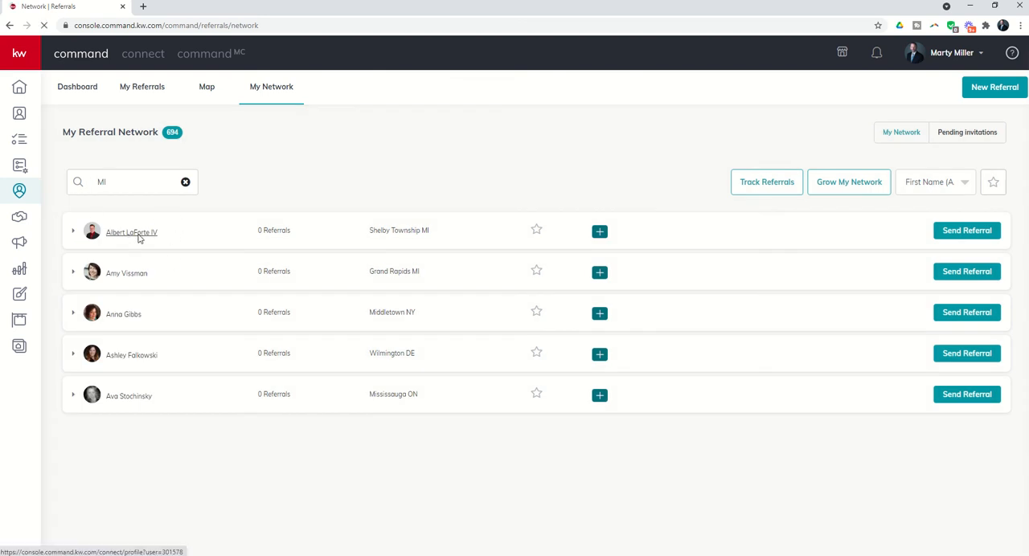
pyautogui.click(132, 232)
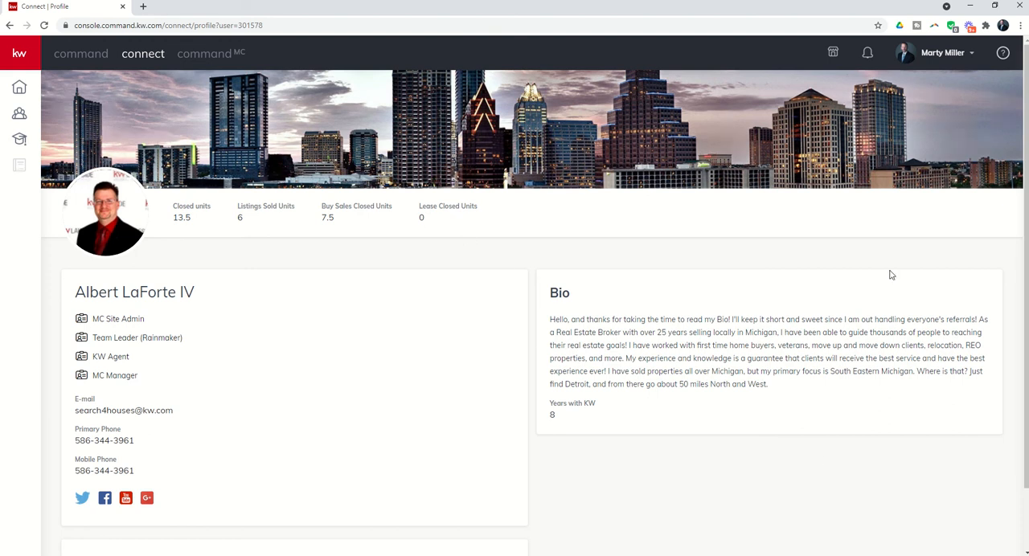
pyautogui.moveTo(566, 421)
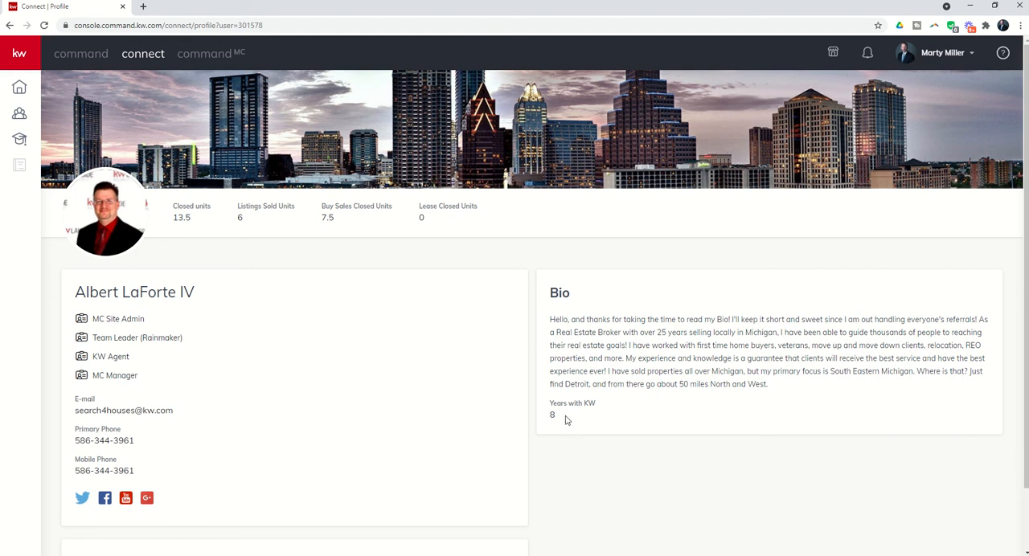
pyautogui.moveTo(19, 87)
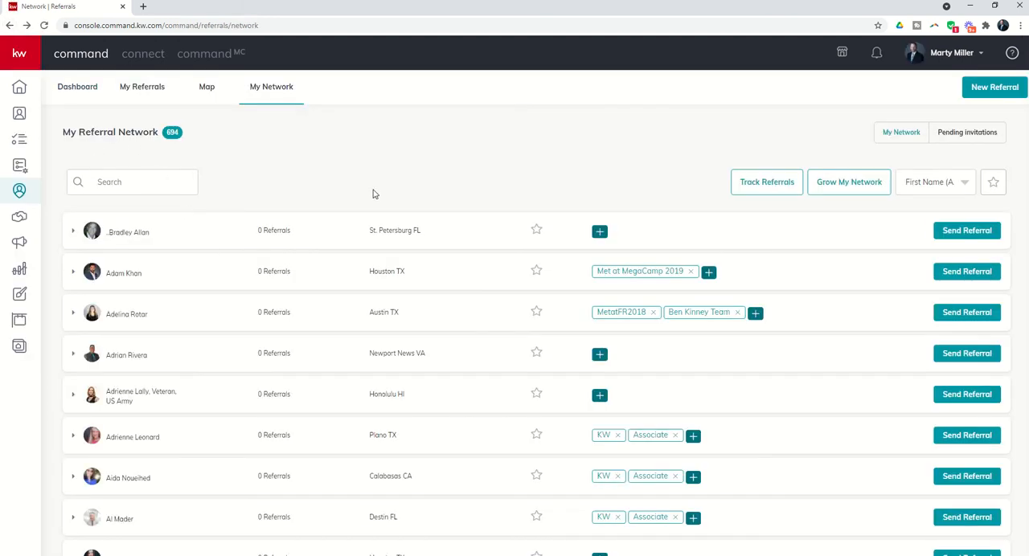
pyautogui.moveTo(485, 200)
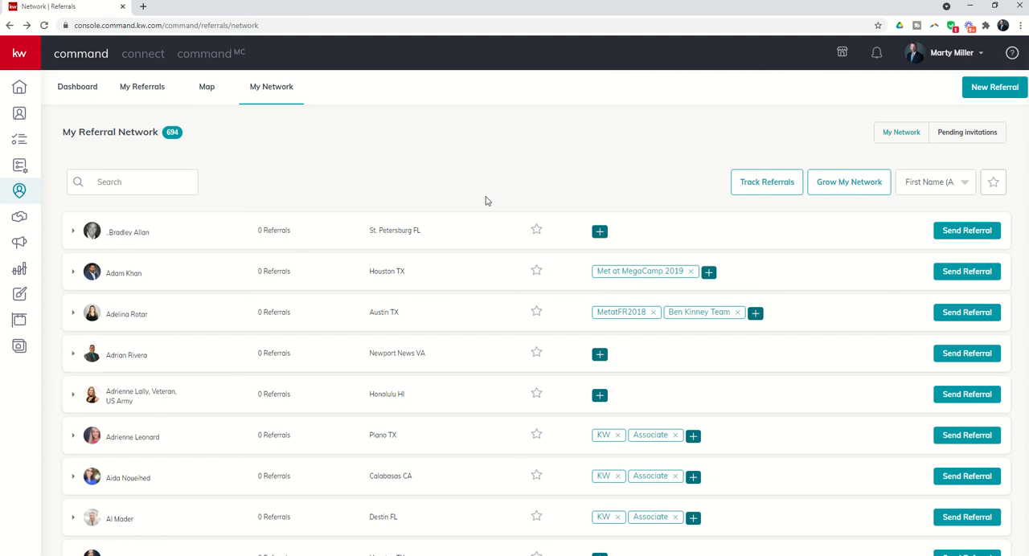
pyautogui.scroll(-3)
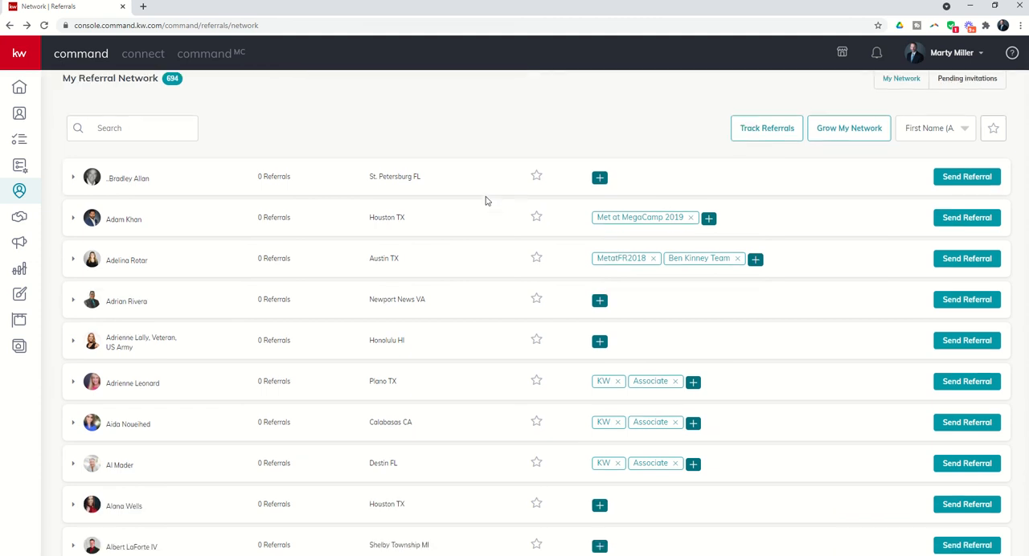
pyautogui.scroll(-3)
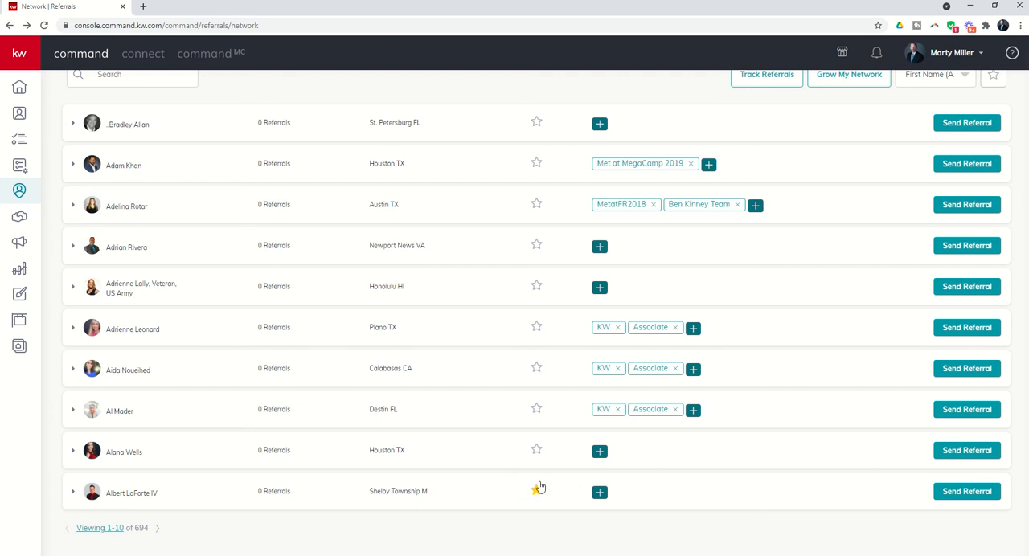
pyautogui.click(537, 492)
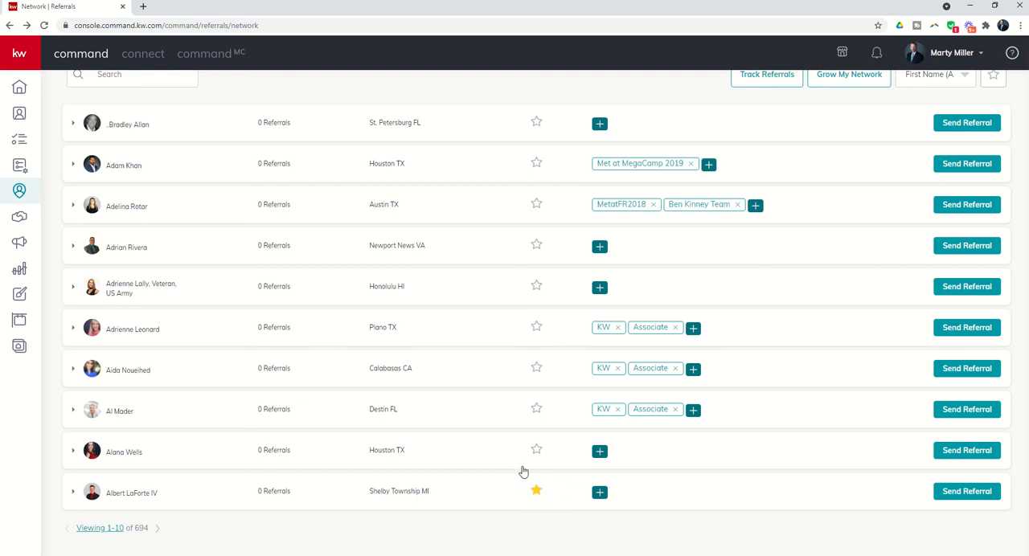
pyautogui.moveTo(483, 401)
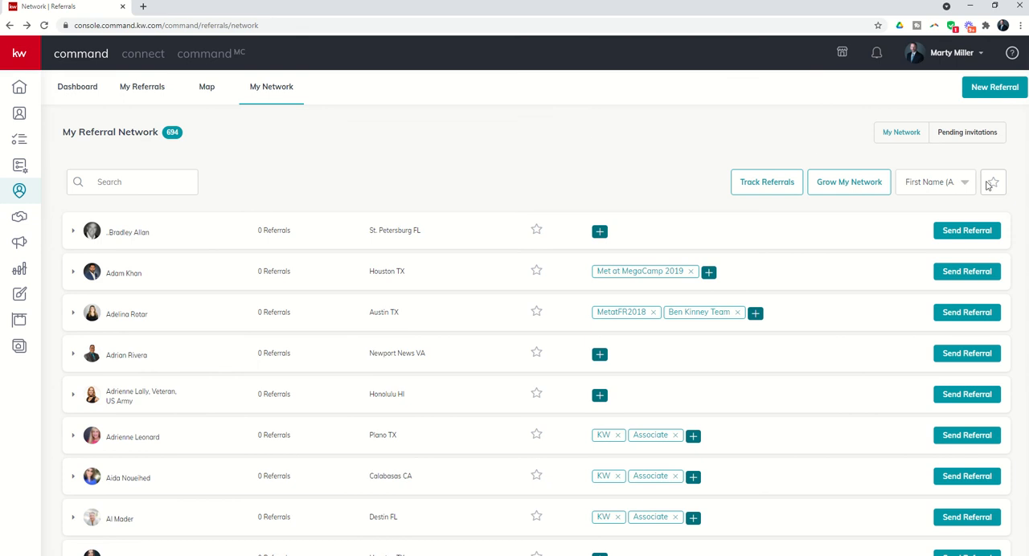
pyautogui.click(994, 181)
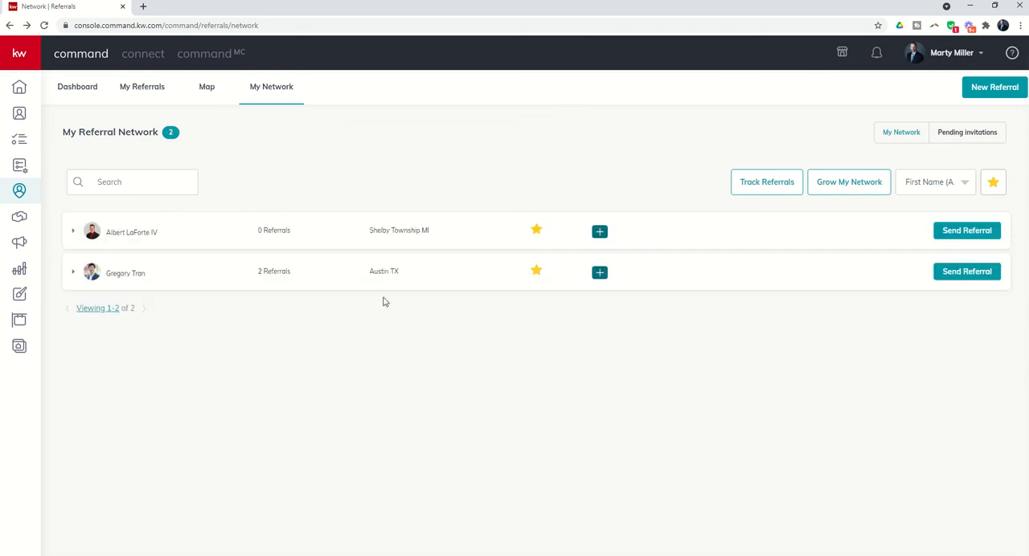
pyautogui.moveTo(543, 364)
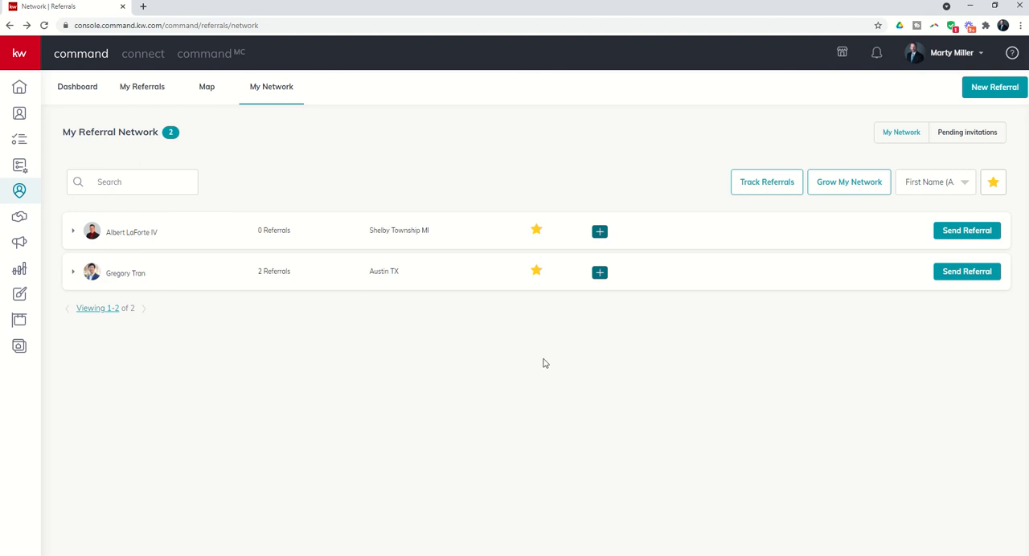
pyautogui.moveTo(433, 306)
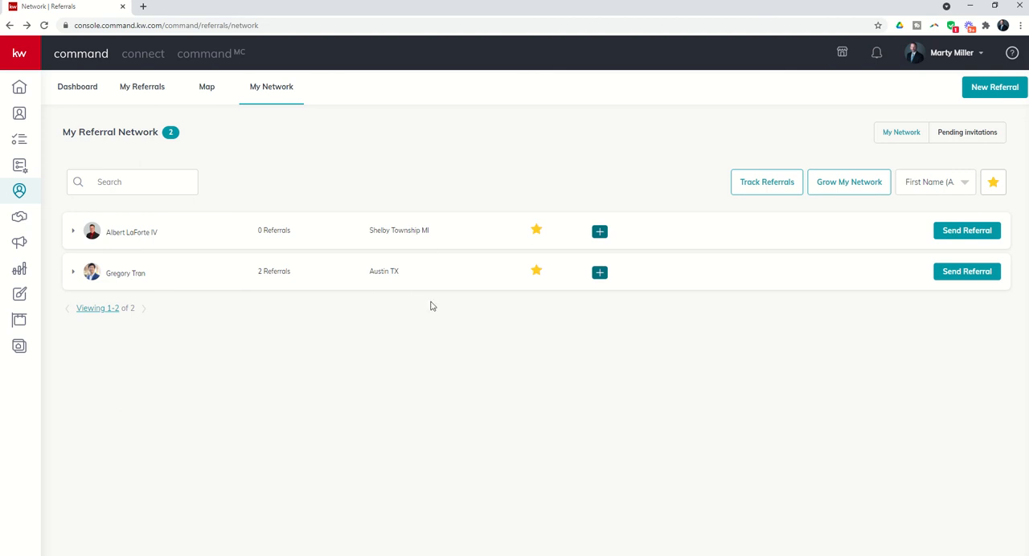
pyautogui.moveTo(641, 252)
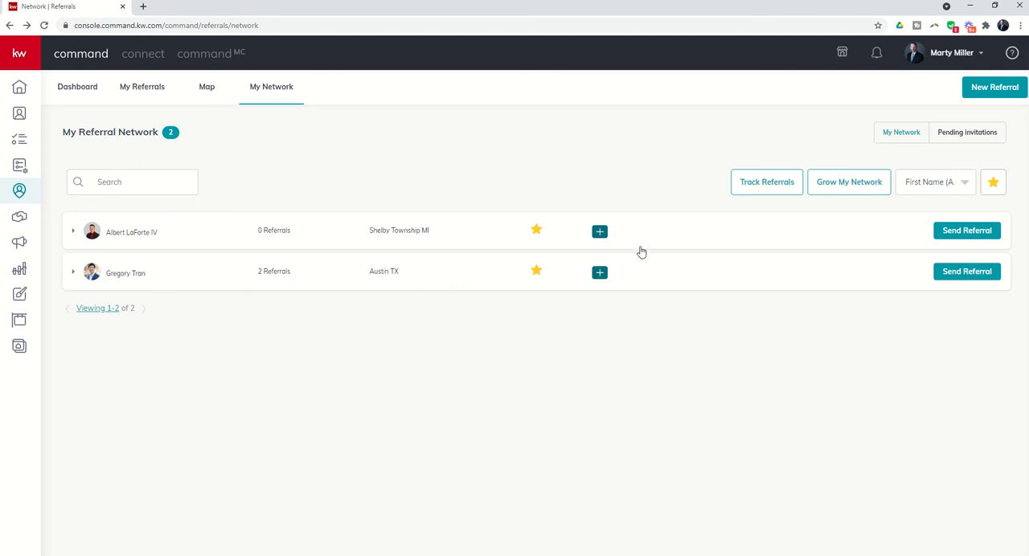
pyautogui.click(994, 181)
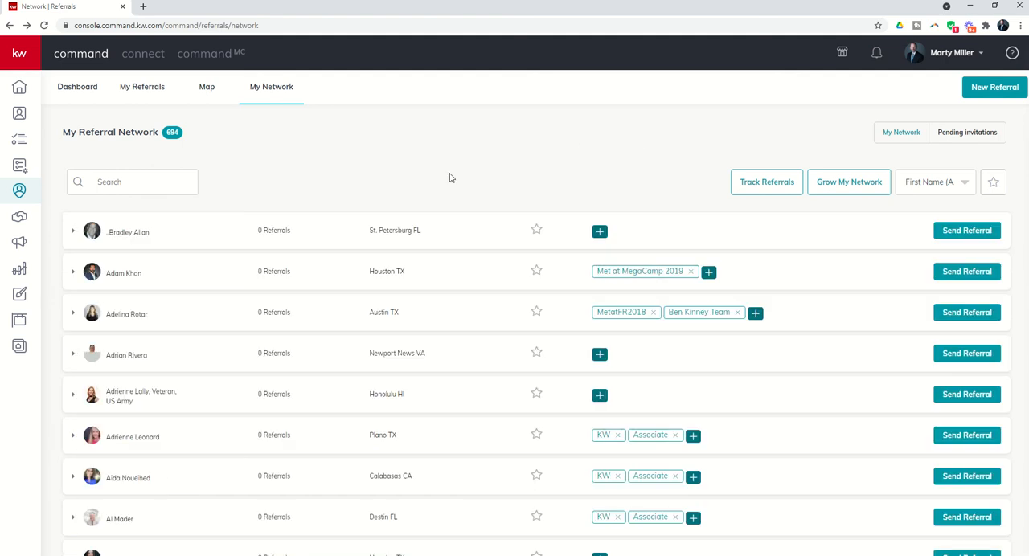
pyautogui.moveTo(736, 194)
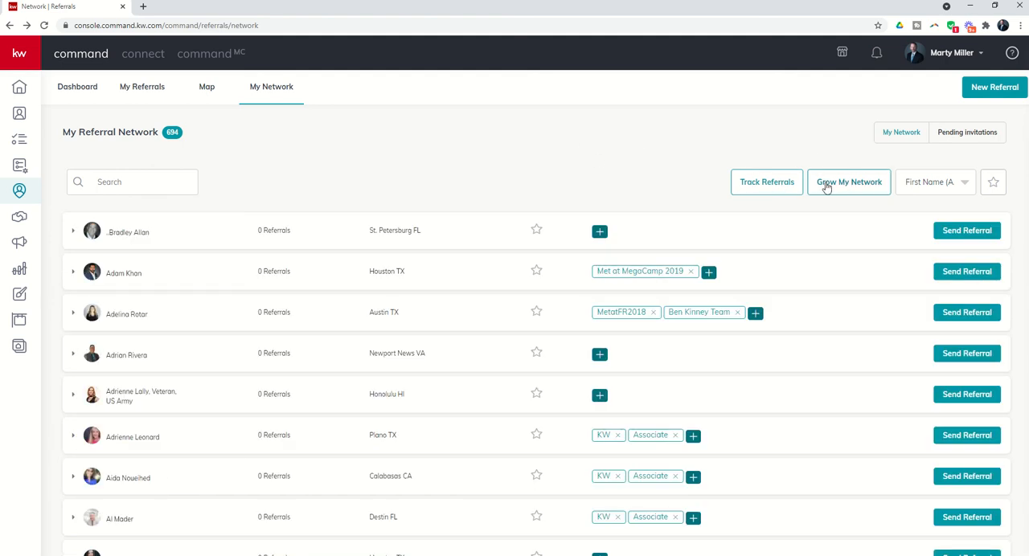
pyautogui.moveTo(796, 169)
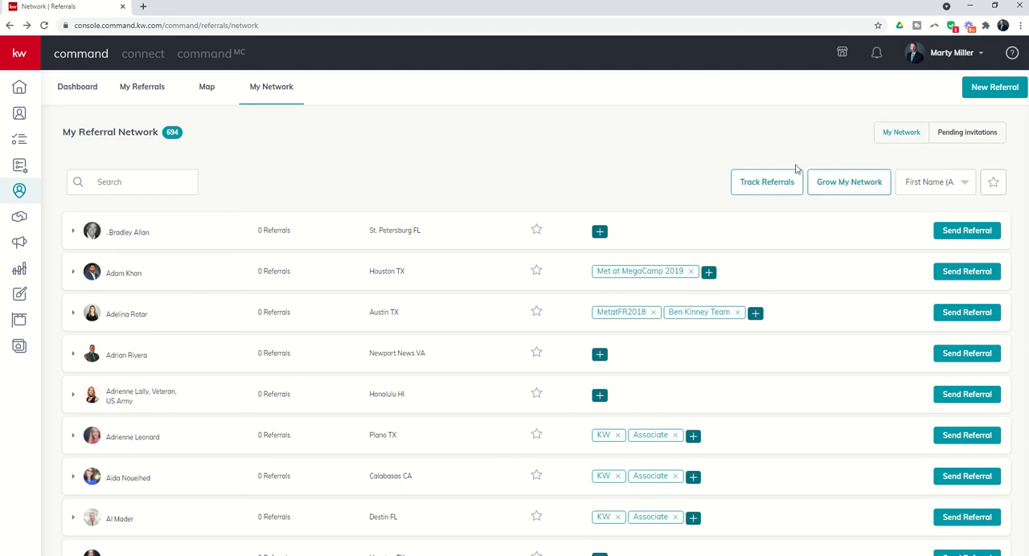
pyautogui.moveTo(368, 242)
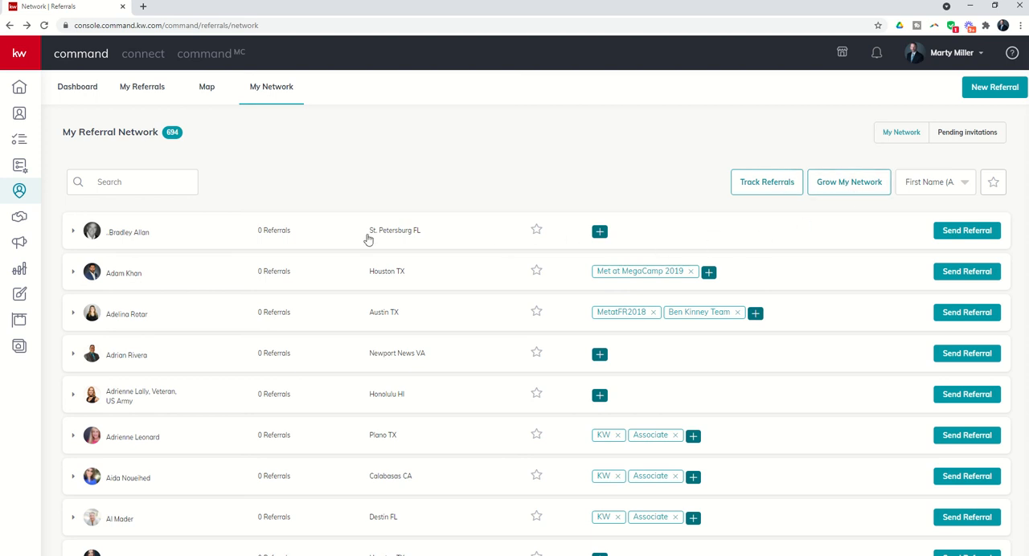
pyautogui.moveTo(566, 291)
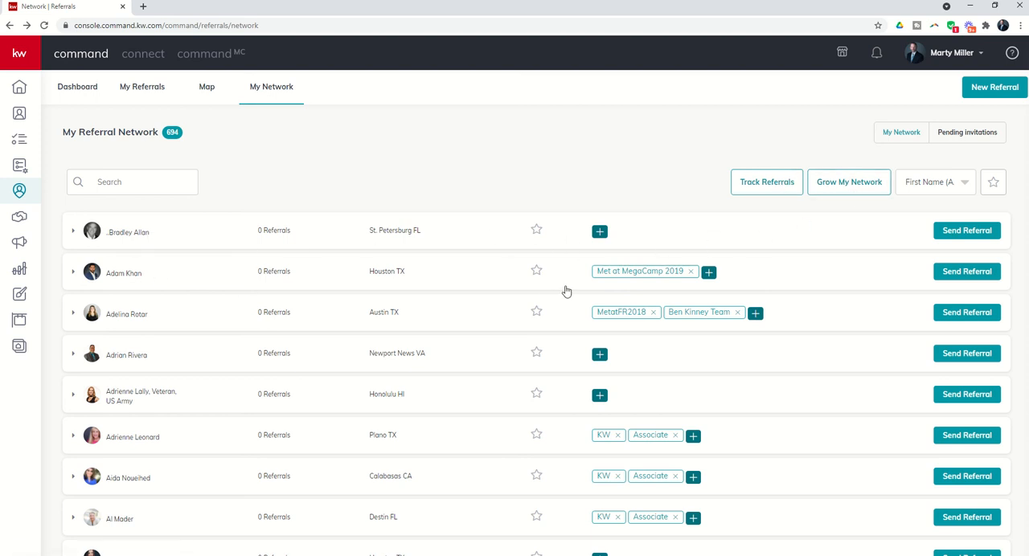
pyautogui.moveTo(537, 235)
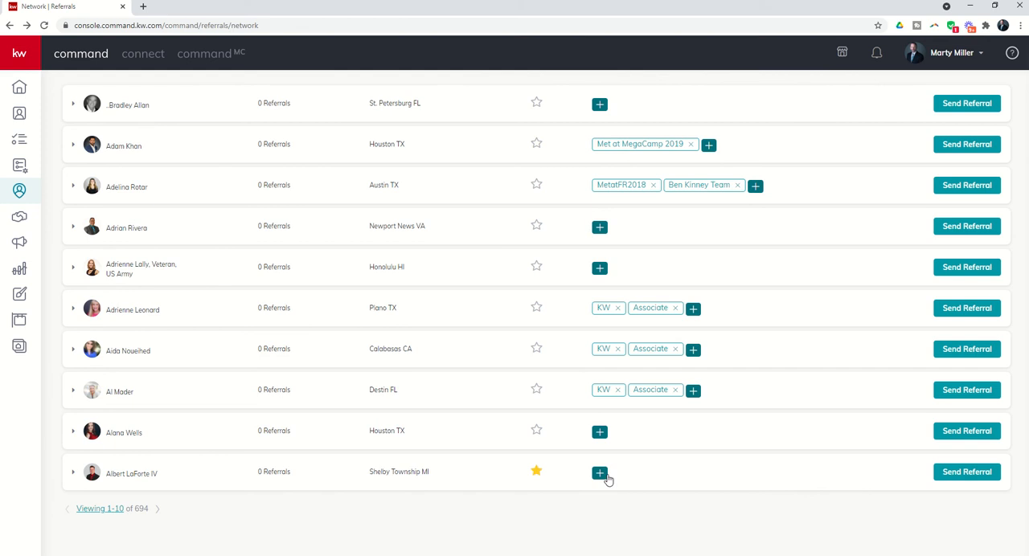
pyautogui.click(598, 472)
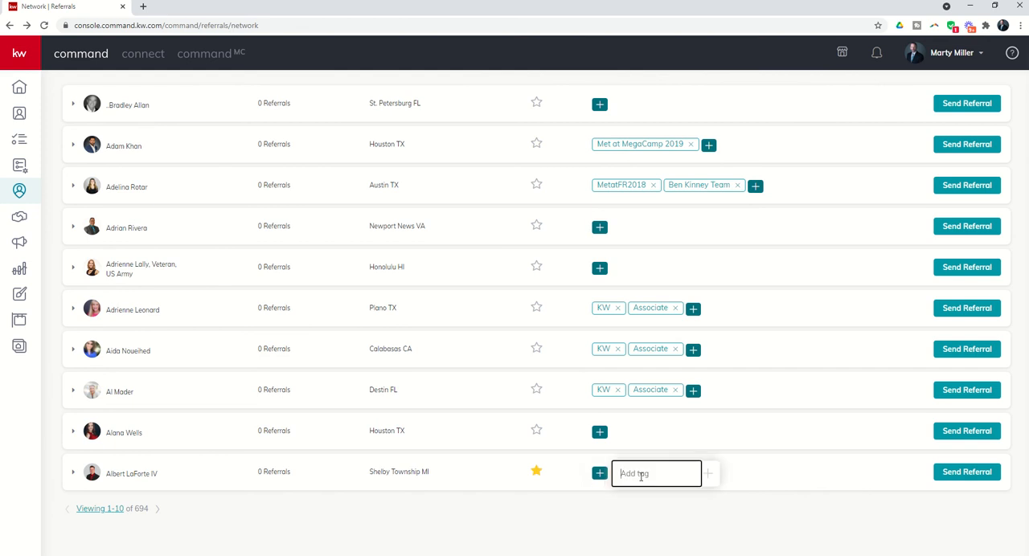
pyautogui.write('Fo')
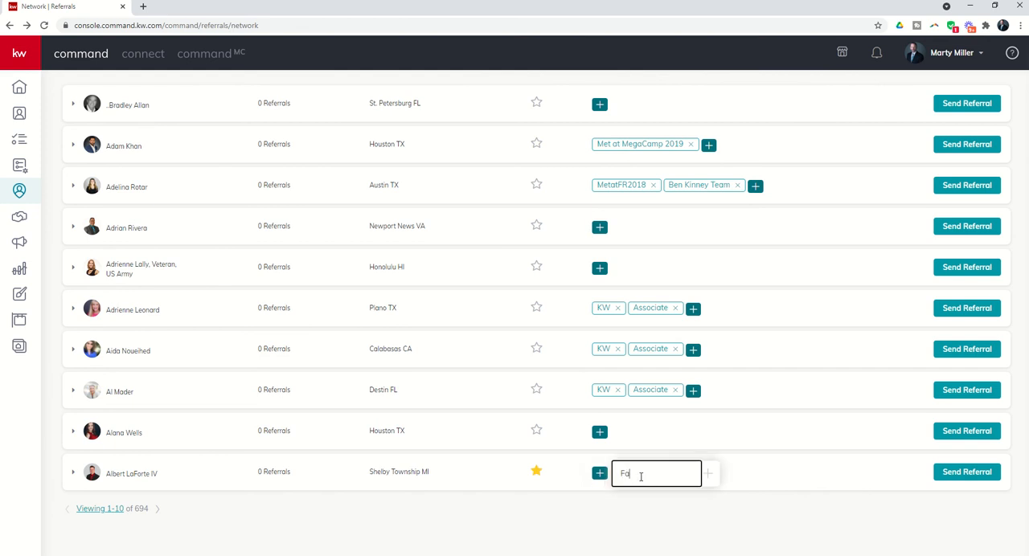
pyautogui.write('Farm & Ranch')
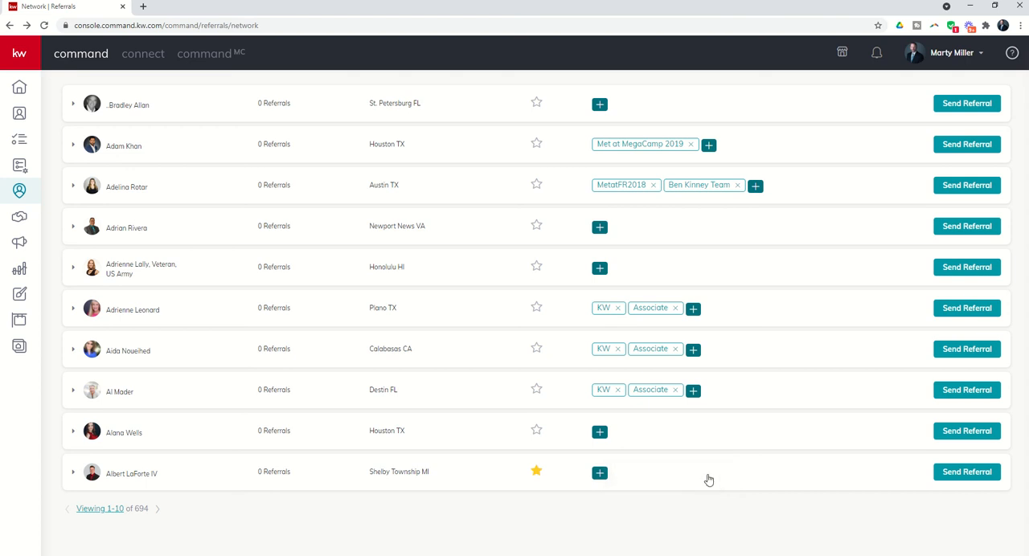
pyautogui.click(598, 472)
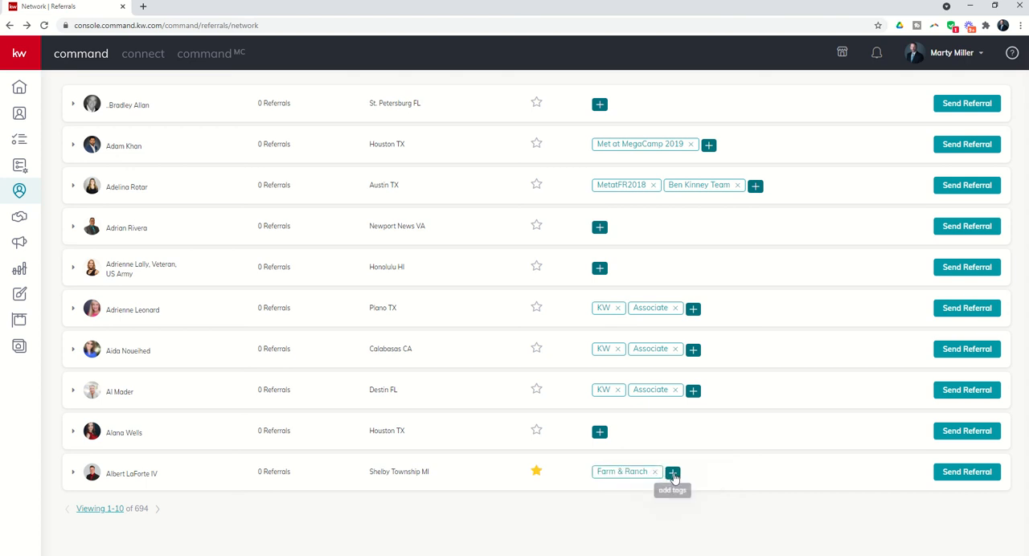
pyautogui.write('Luxury')
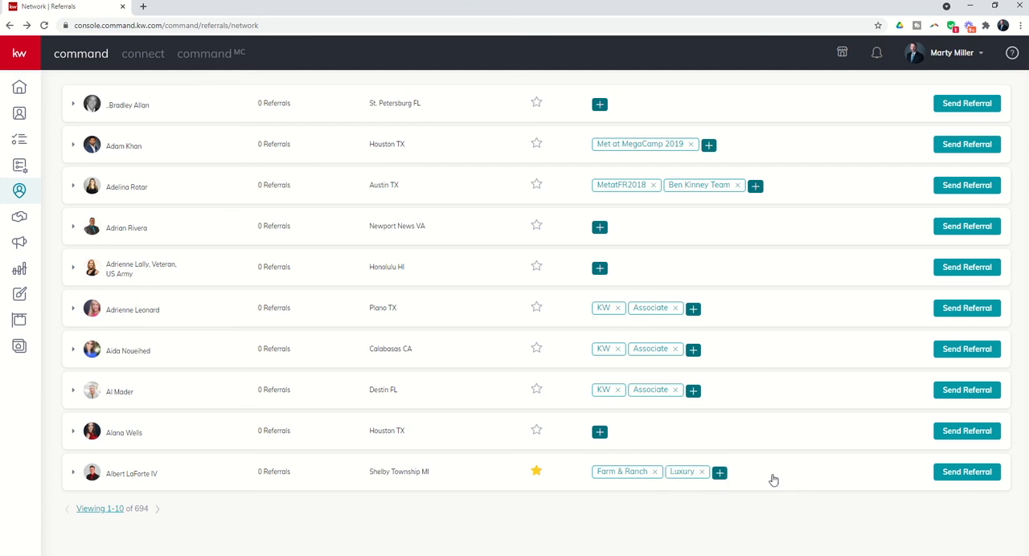
pyautogui.click(720, 473)
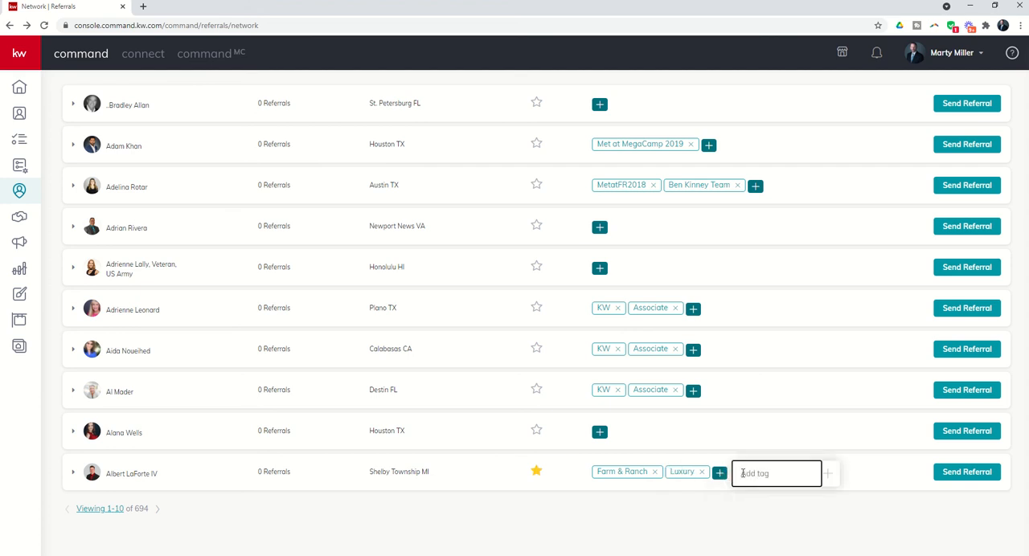
pyautogui.write('Veteran')
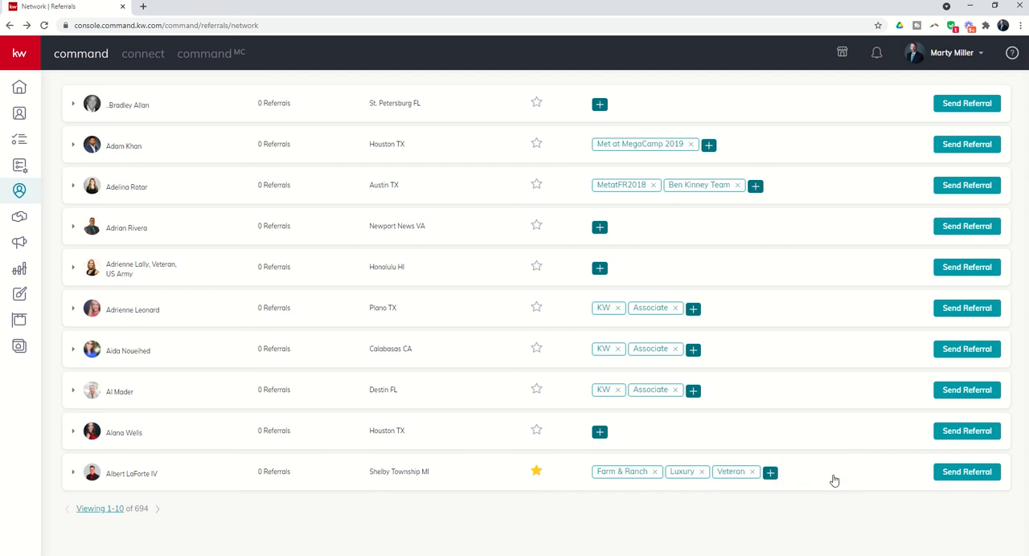
pyautogui.moveTo(743, 465)
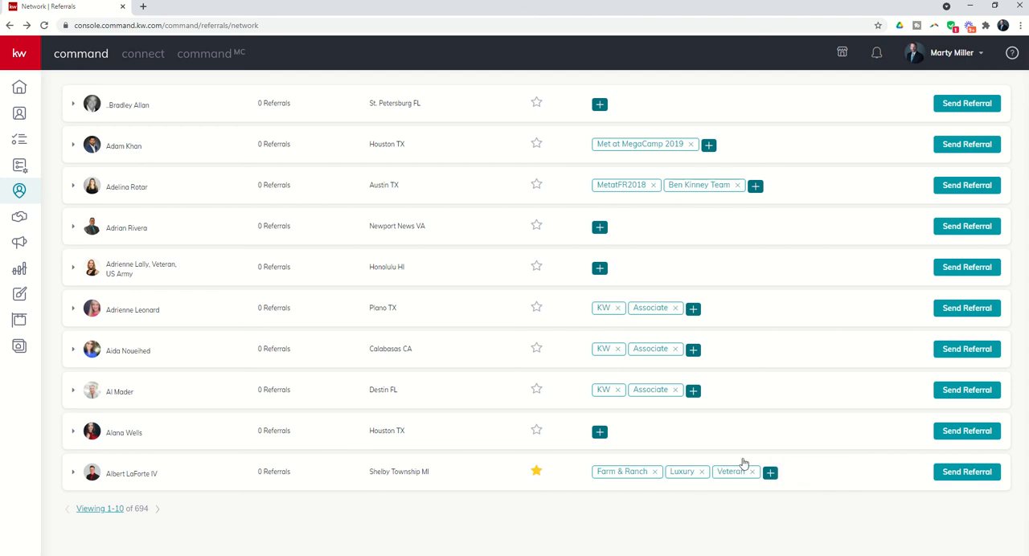
pyautogui.click(751, 472)
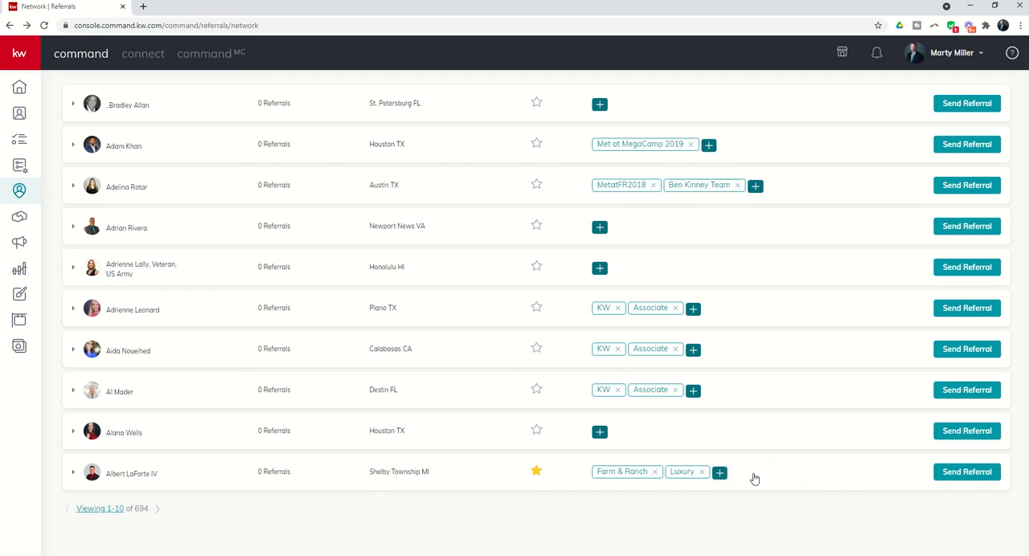
pyautogui.moveTo(685, 215)
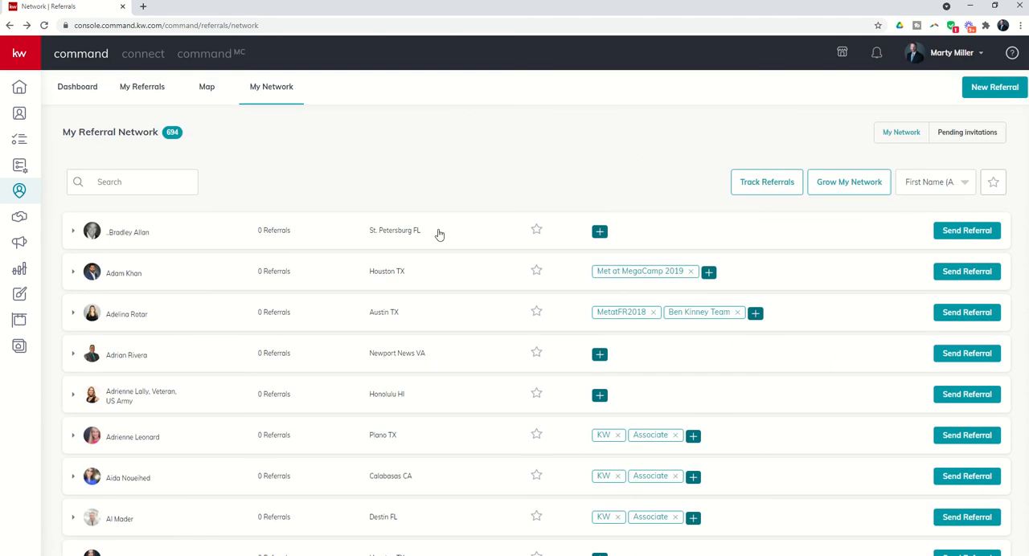
pyautogui.moveTo(465, 340)
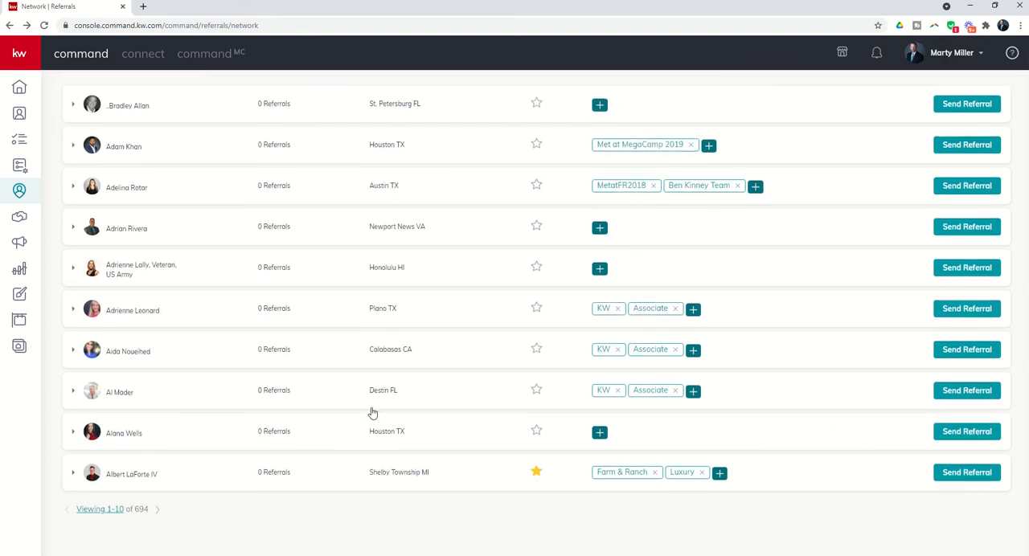
pyautogui.moveTo(633, 302)
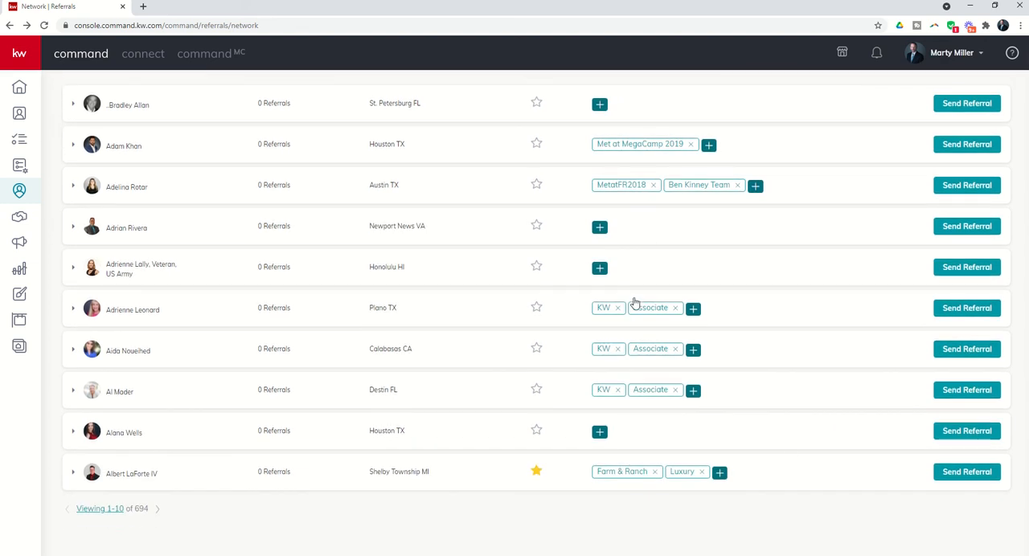
pyautogui.moveTo(748, 513)
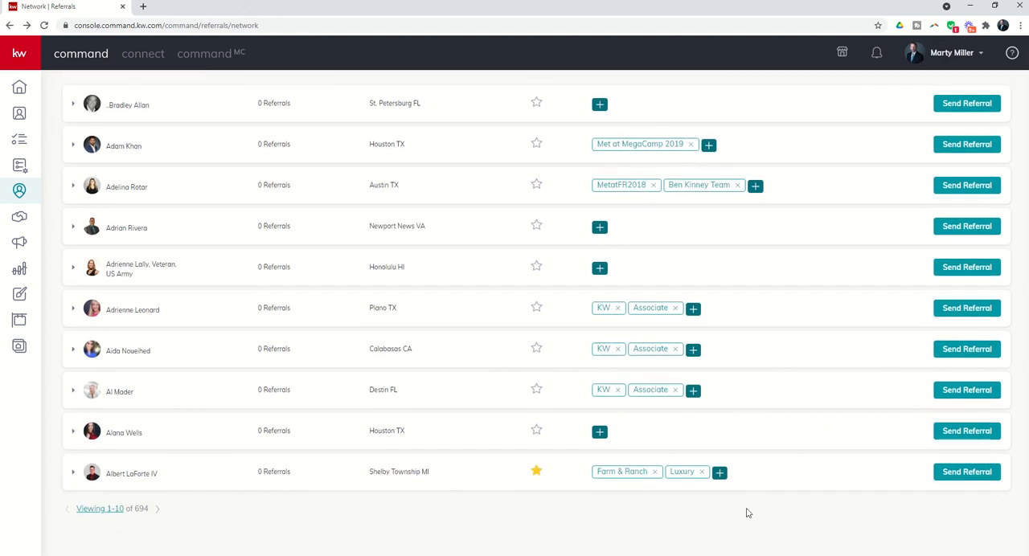
pyautogui.moveTo(675, 447)
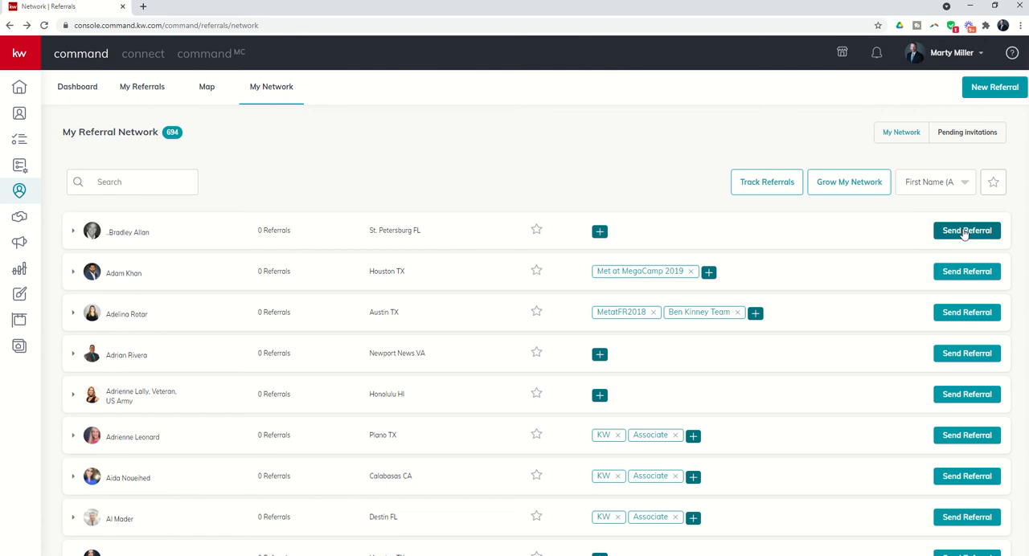
pyautogui.click(966, 231)
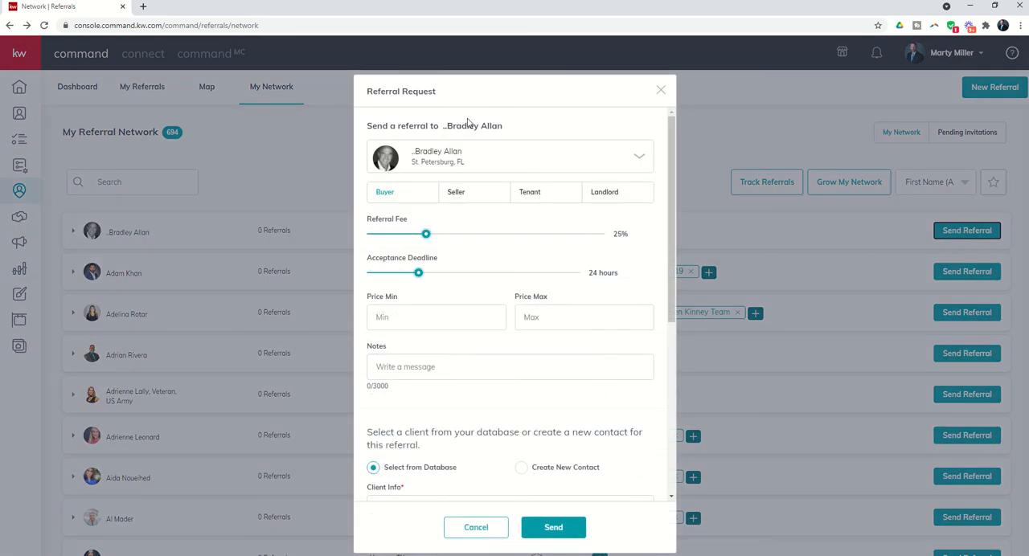
pyautogui.moveTo(424, 150)
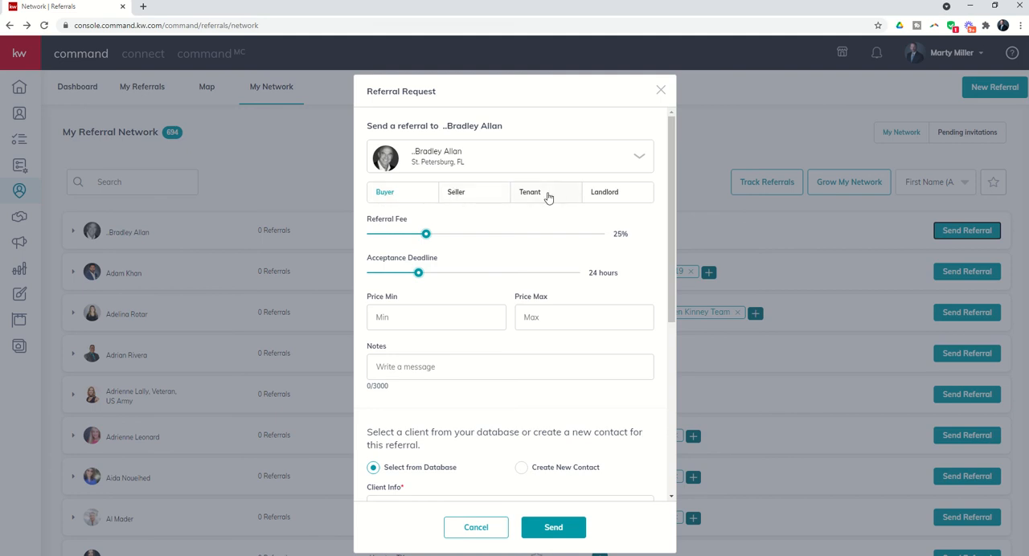
pyautogui.moveTo(410, 219)
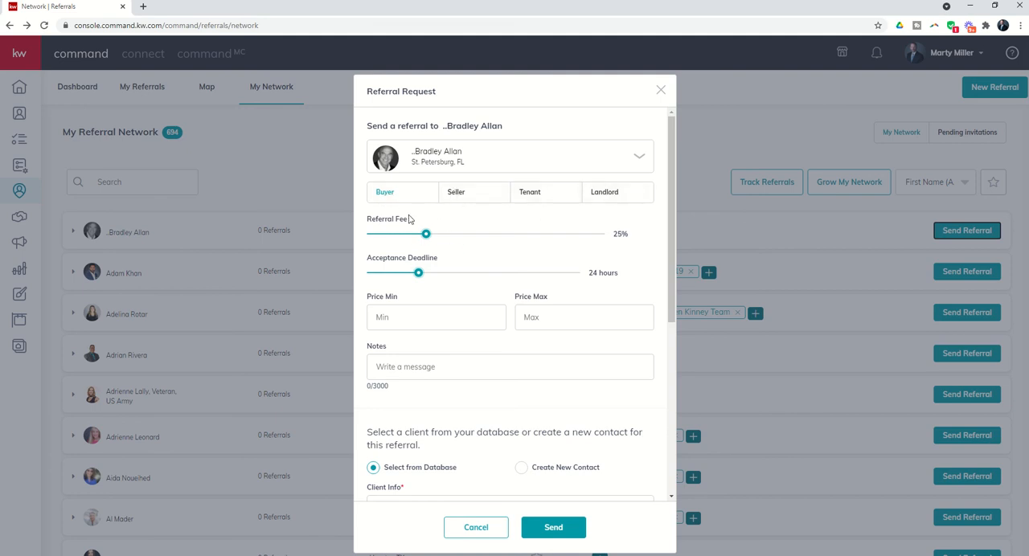
pyautogui.moveTo(392, 251)
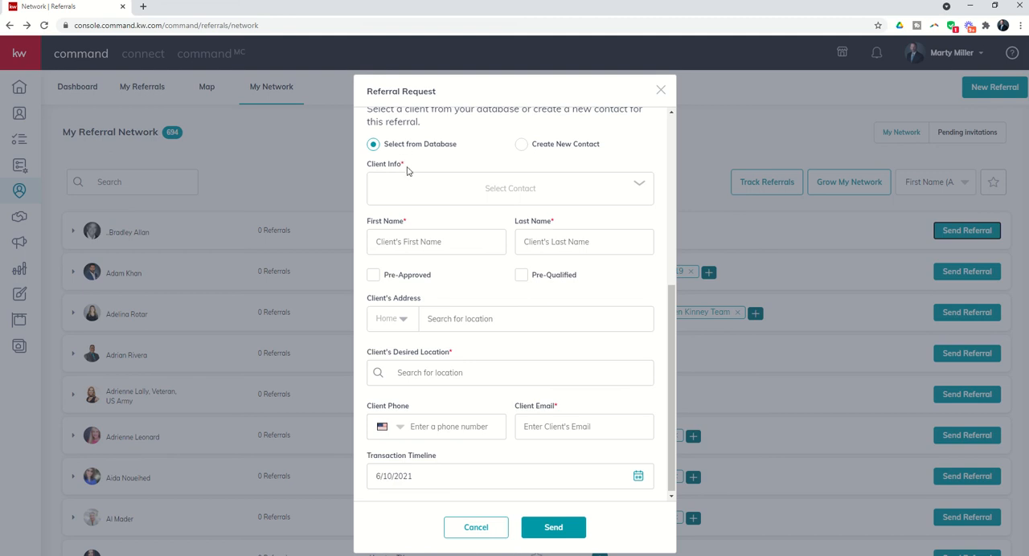
pyautogui.moveTo(437, 159)
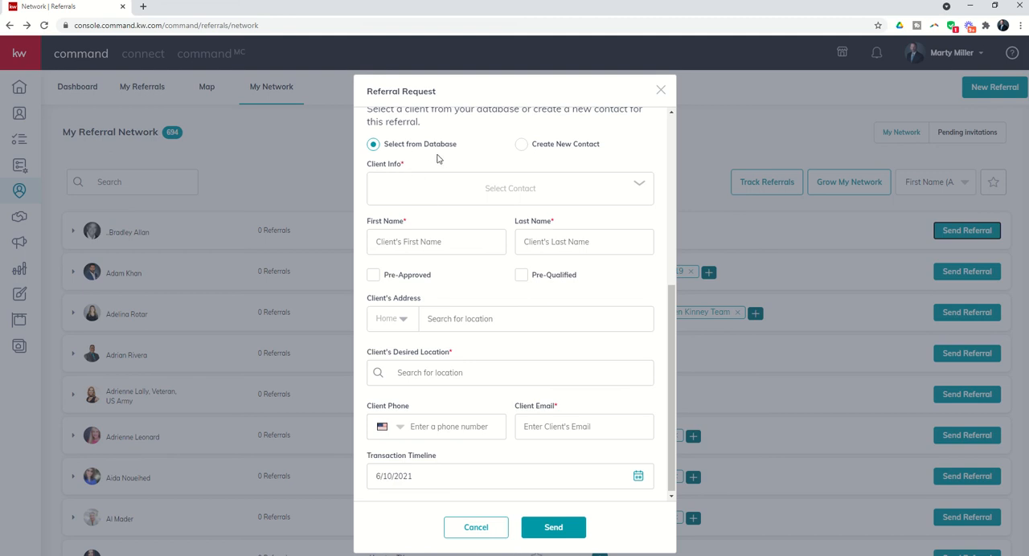
pyautogui.moveTo(469, 498)
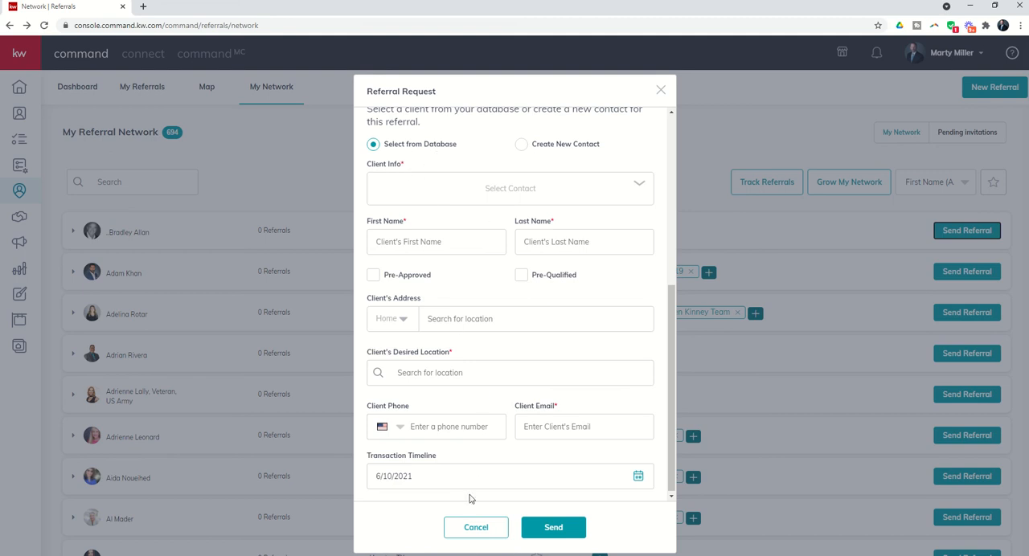
pyautogui.click(521, 179)
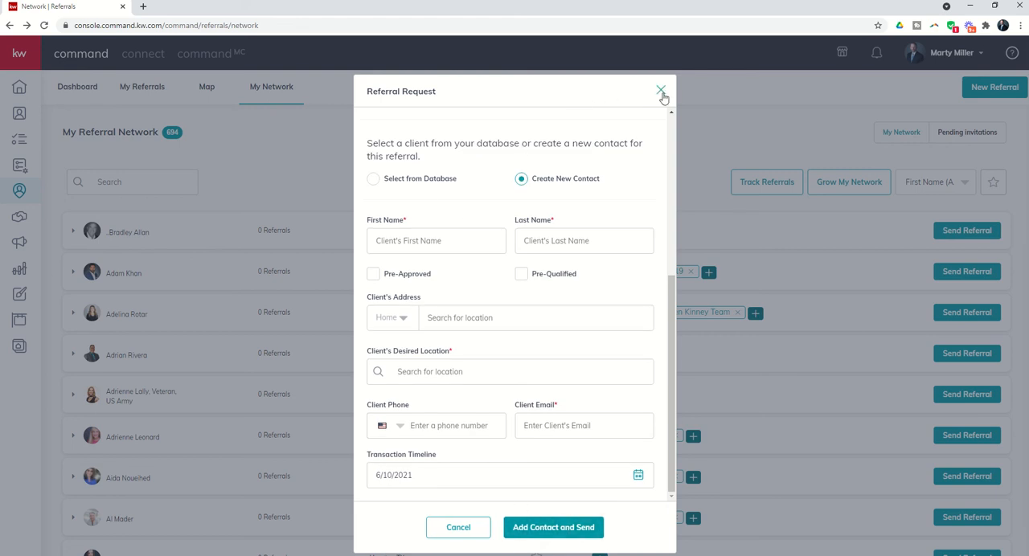
pyautogui.click(659, 90)
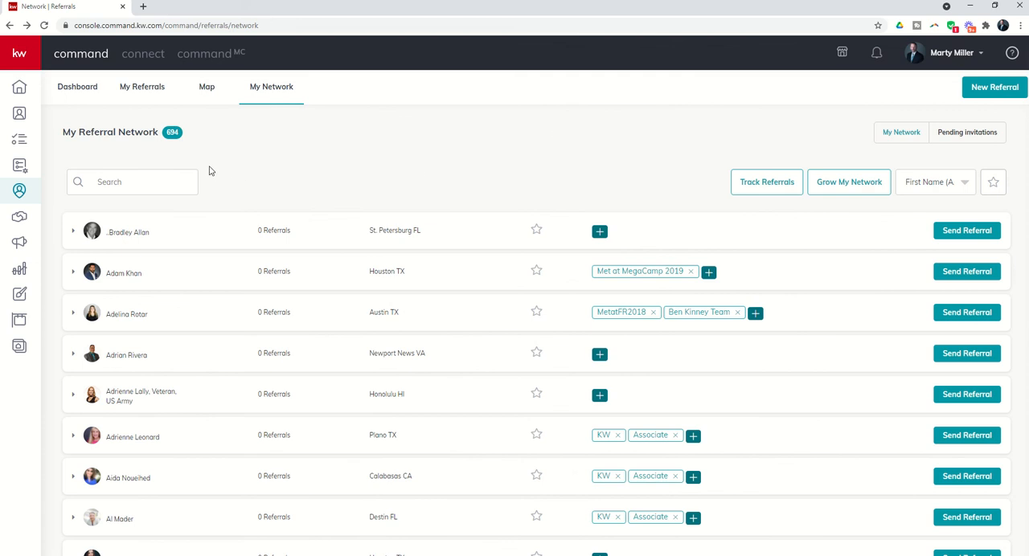
pyautogui.moveTo(285, 103)
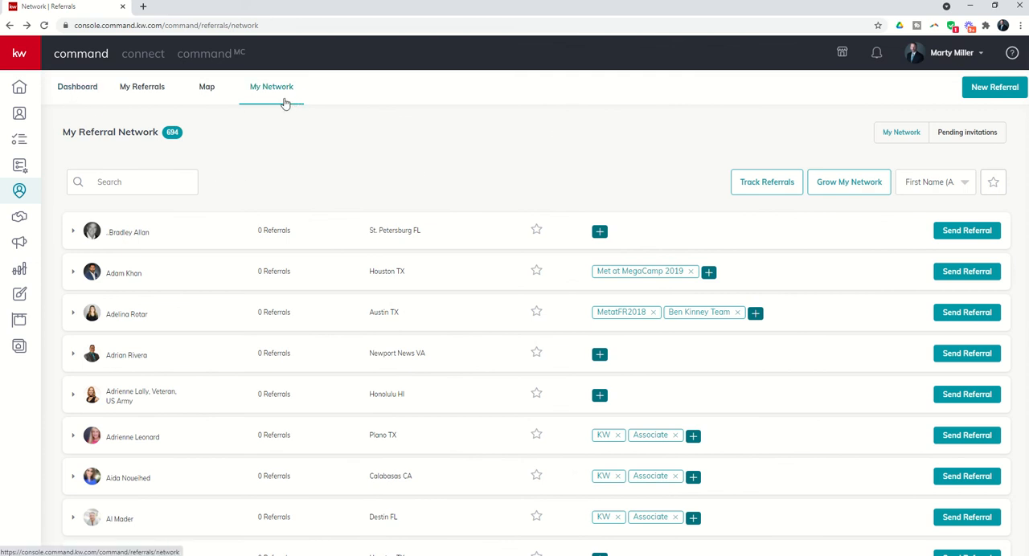
pyautogui.click(77, 86)
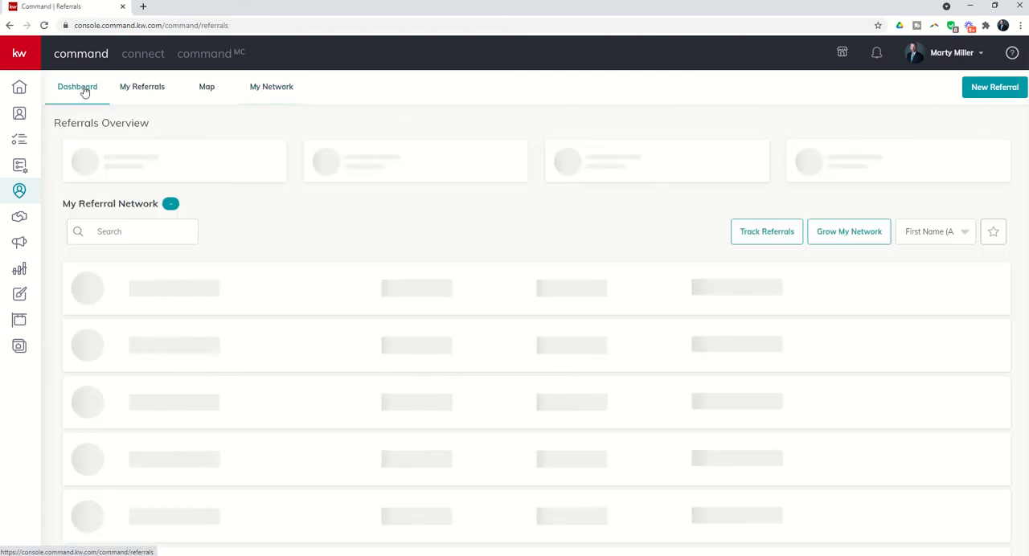